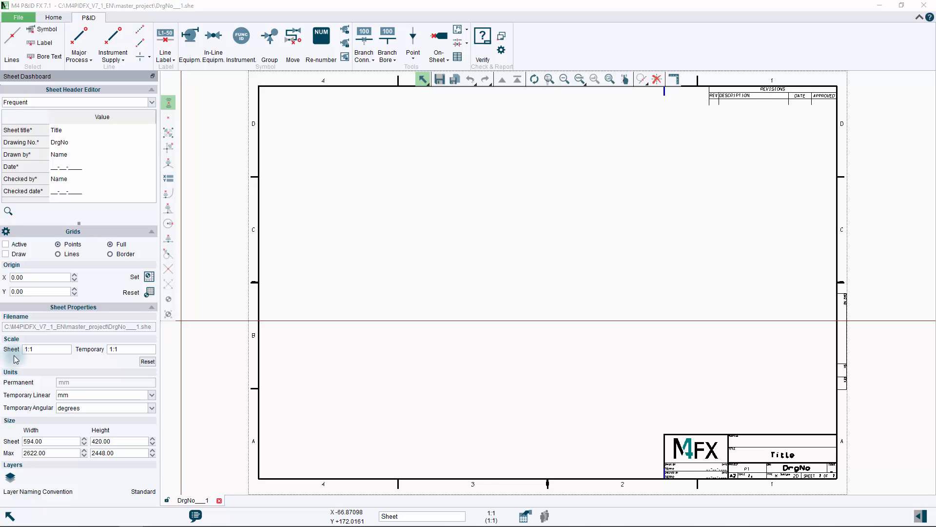
pyautogui.moveTo(499, 298)
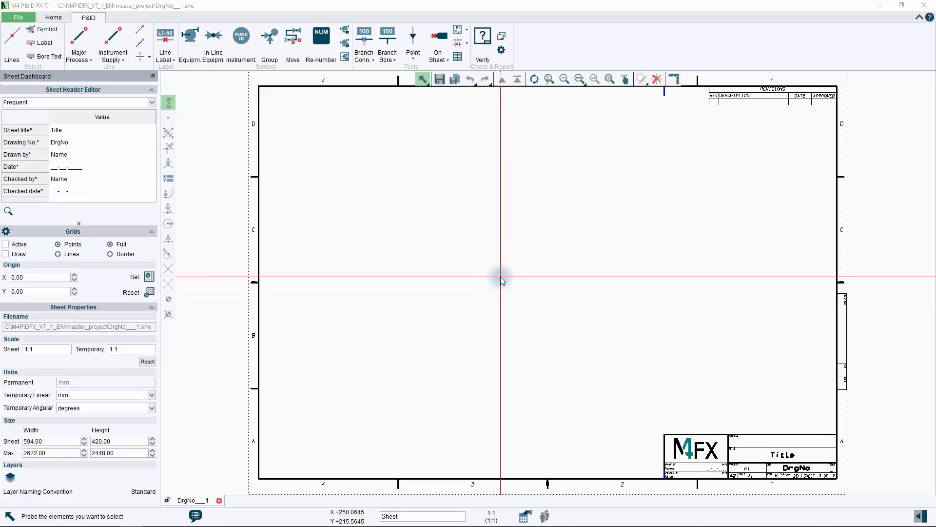
pyautogui.moveTo(506, 280)
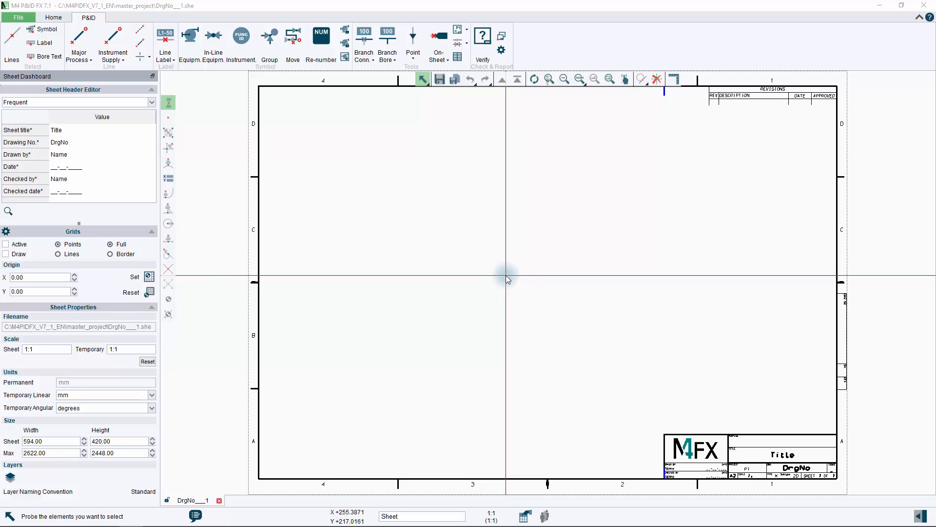
pyautogui.moveTo(493, 282)
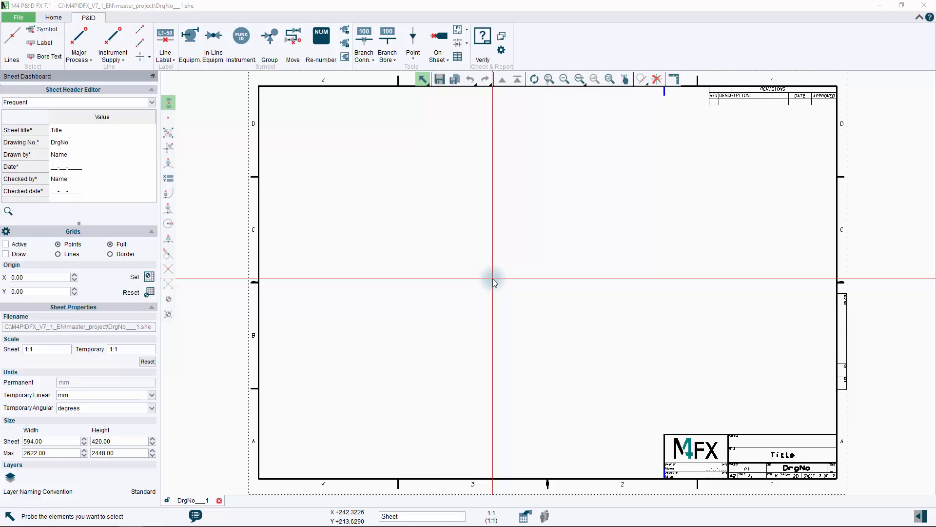
pyautogui.moveTo(494, 281)
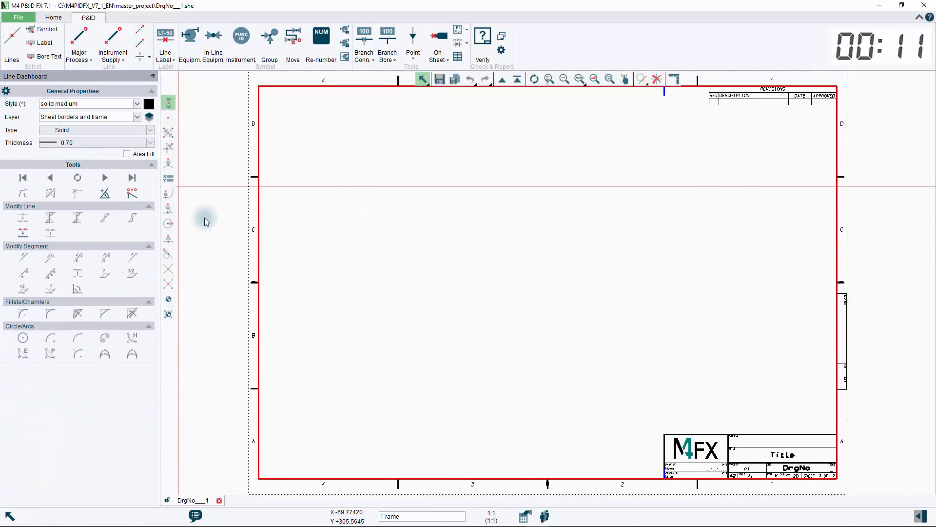
# Step: Create a new drawing sheet from the A3 (420 × 297) template
pyautogui.click(47, 56)
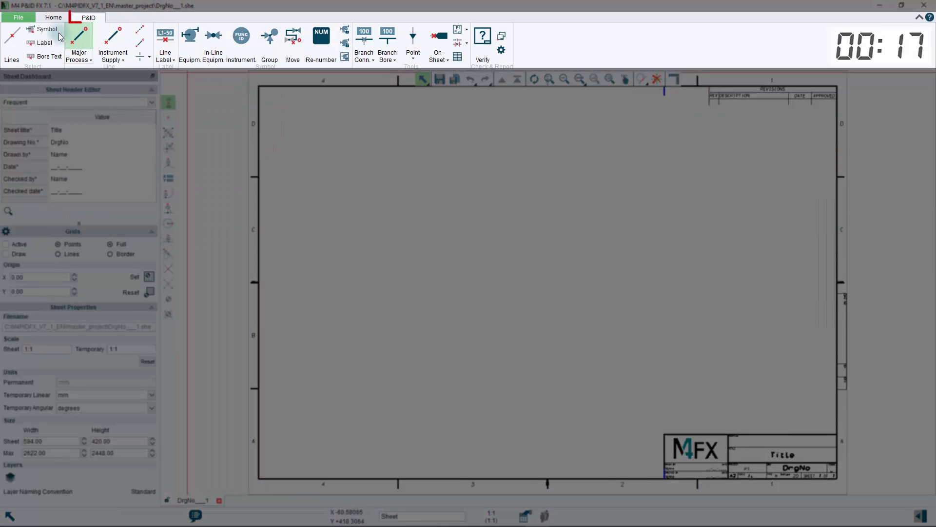
pyautogui.moveTo(240, 39)
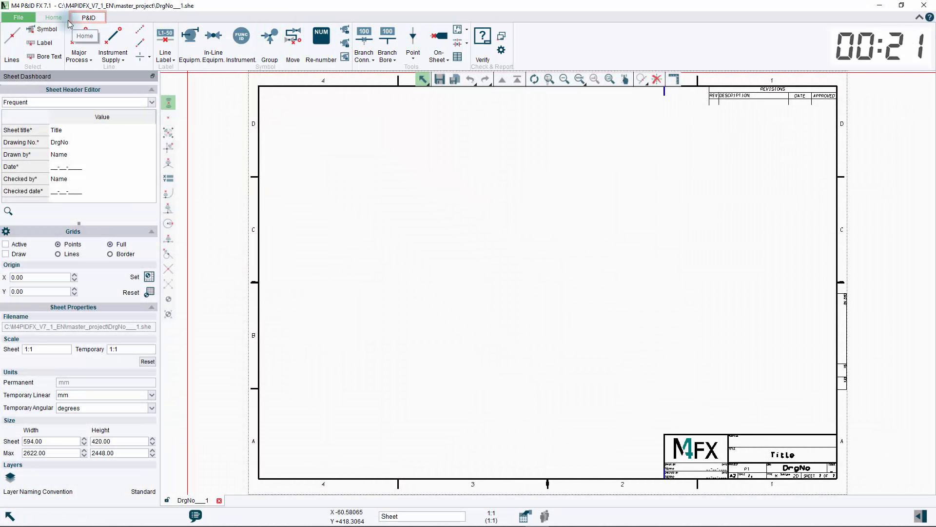
pyautogui.click(53, 17)
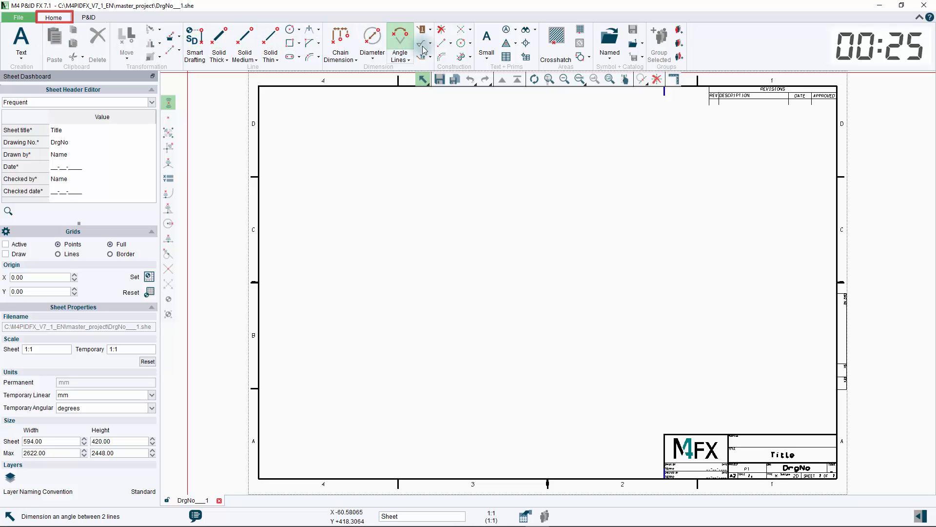
pyautogui.moveTo(659, 53)
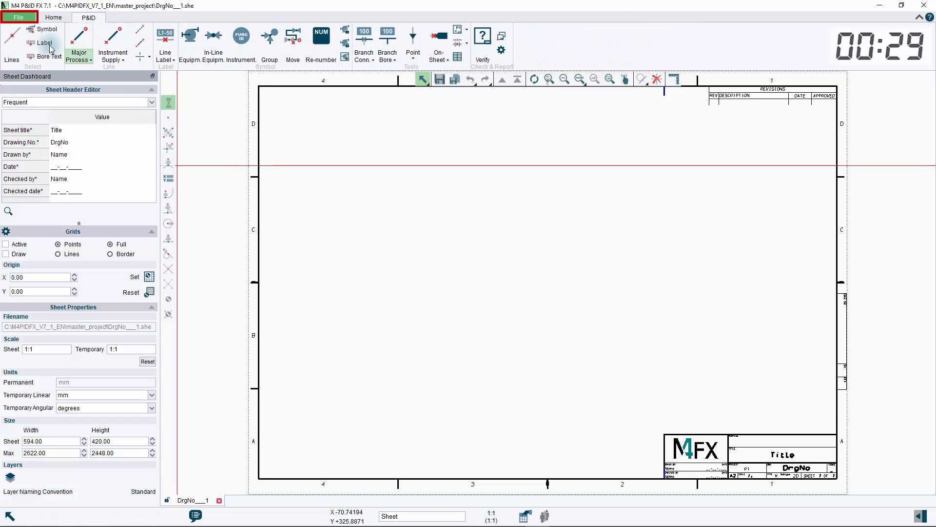
pyautogui.click(18, 17)
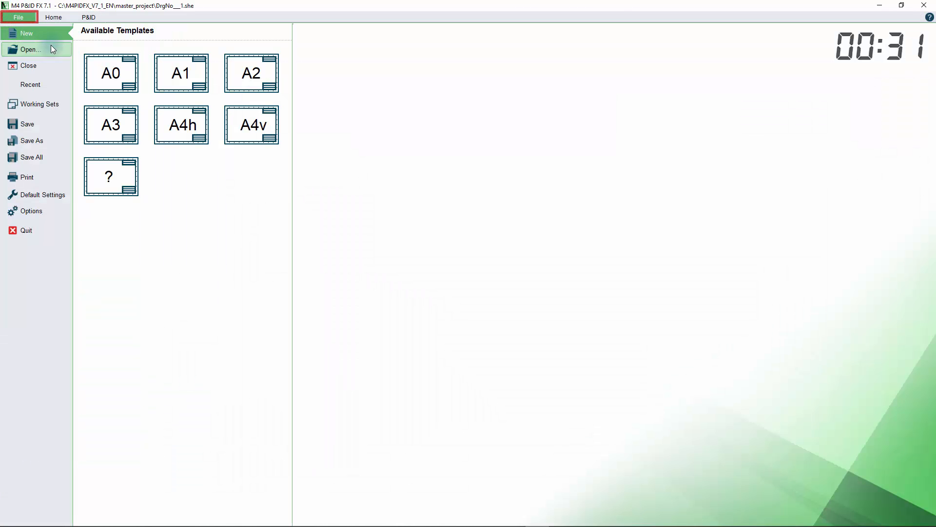
pyautogui.click(110, 125)
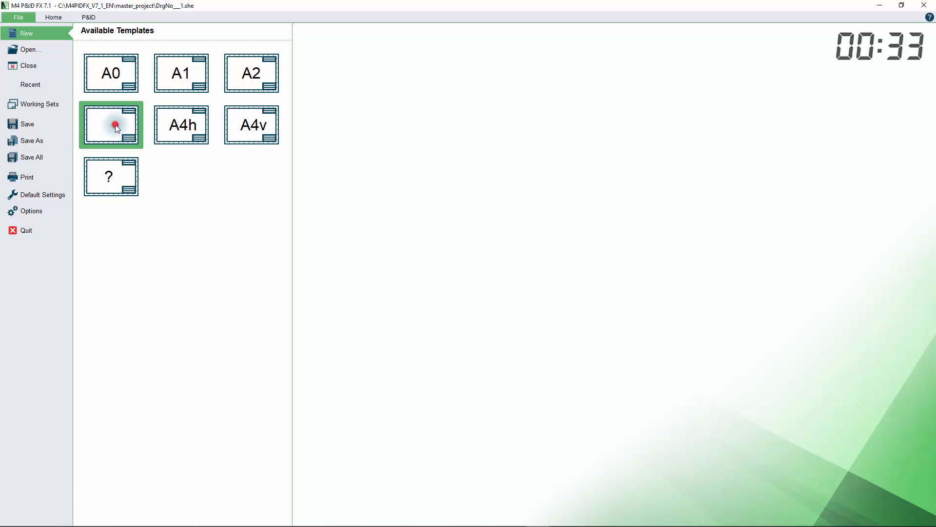
pyautogui.click(111, 124)
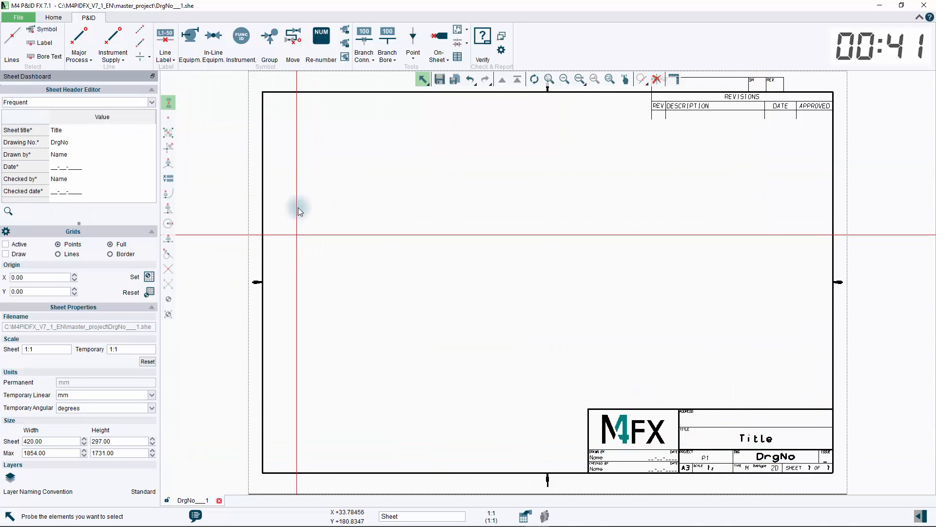
# Step: Place the ENISO 10628 dished-ends vessel E1 in the sheet's lower-left area
pyautogui.click(189, 39)
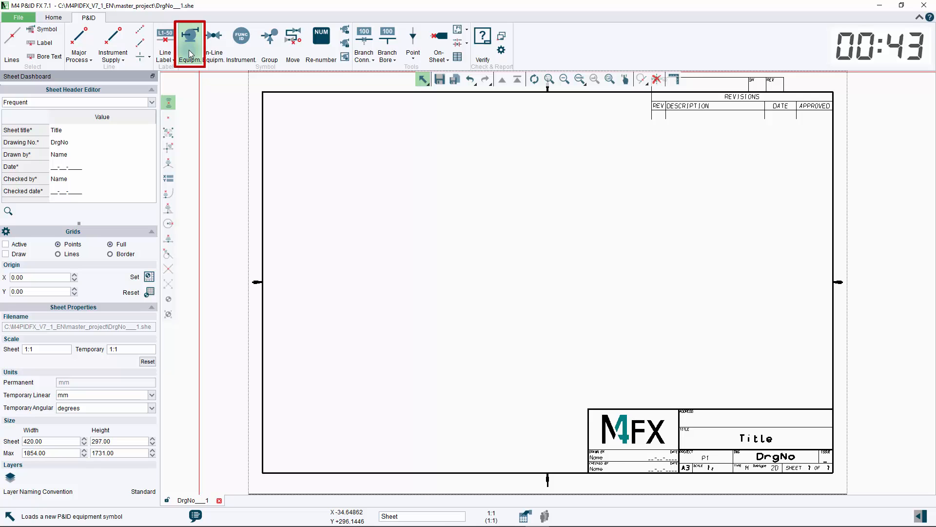
pyautogui.click(189, 42)
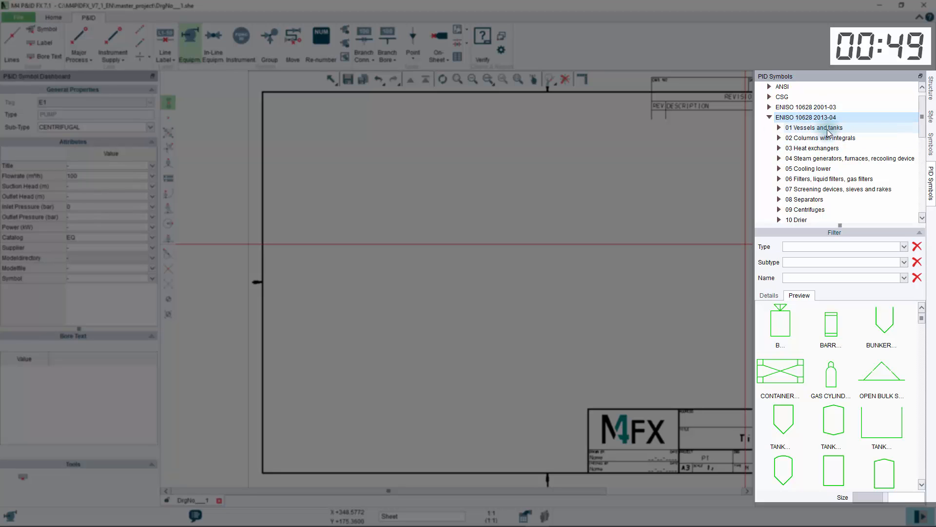
pyautogui.click(814, 127)
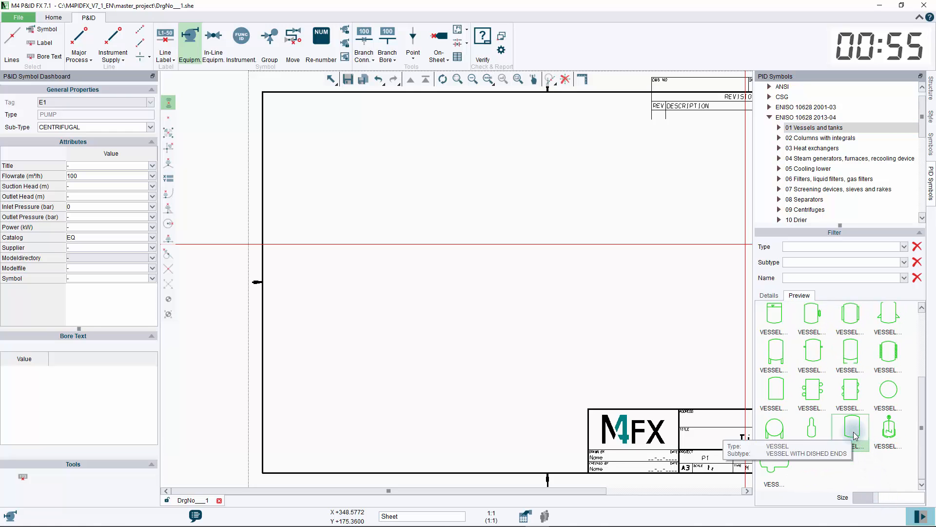
pyautogui.click(851, 426)
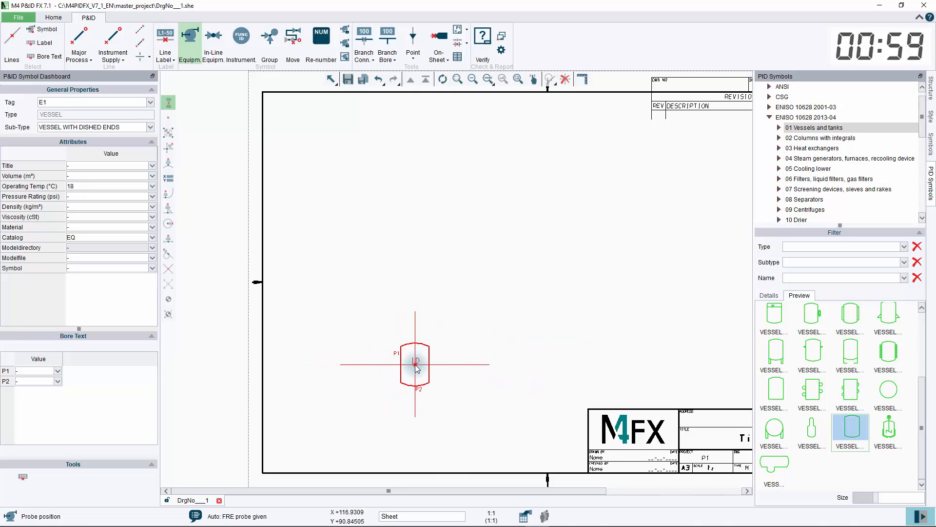
pyautogui.click(414, 365)
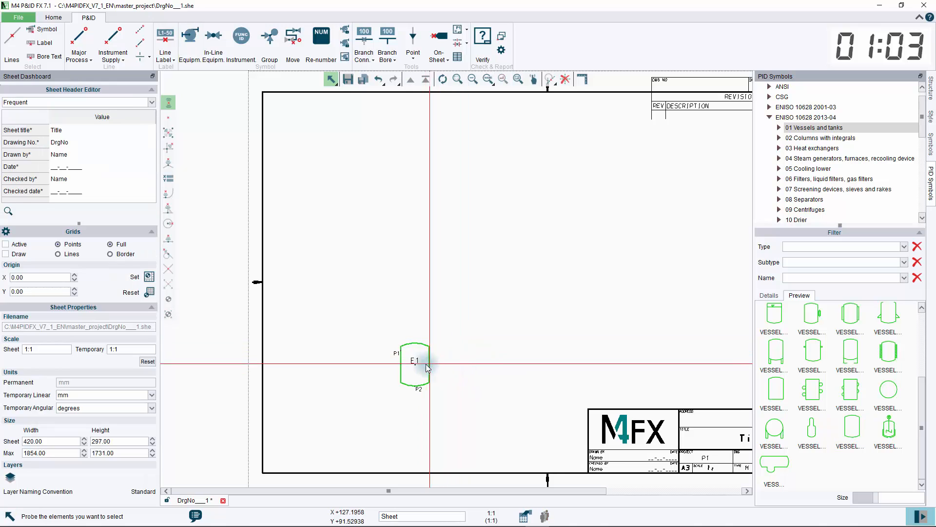
pyautogui.click(415, 364)
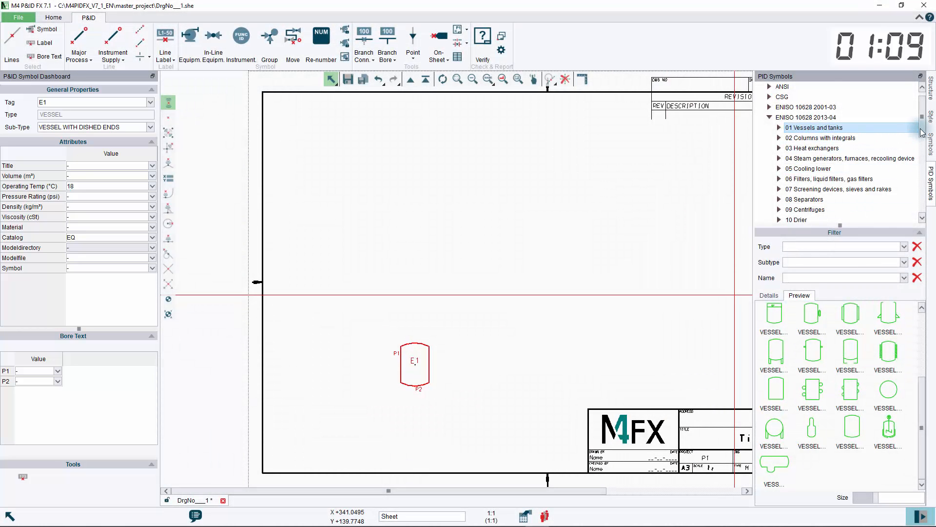
# Step: Mirror the centrifugal pump vertically and place pump E2 above the vessel
pyautogui.scroll(-3)
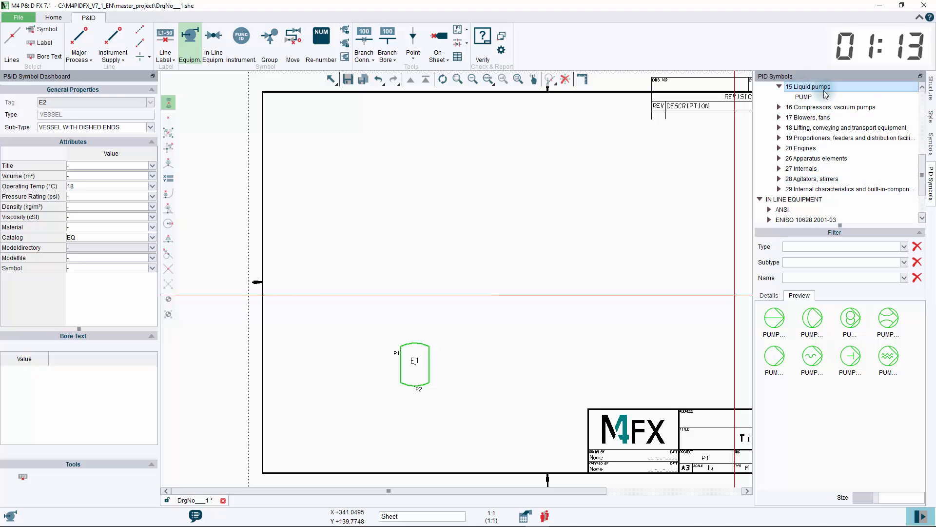
pyautogui.click(773, 320)
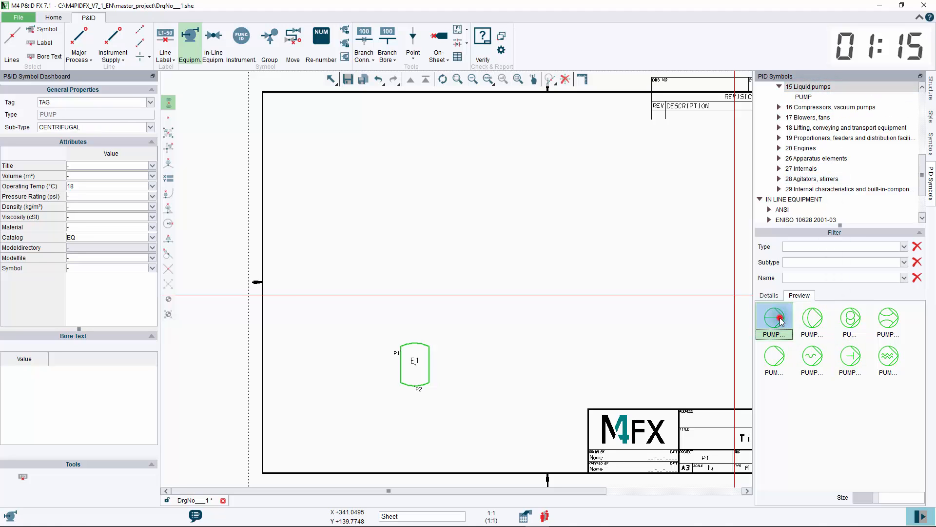
pyautogui.click(514, 234)
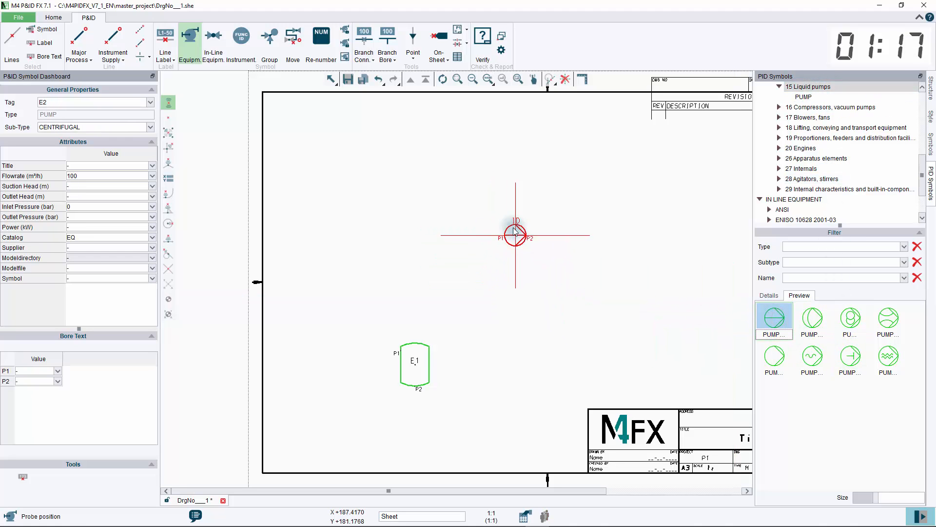
pyautogui.rightClick(515, 235)
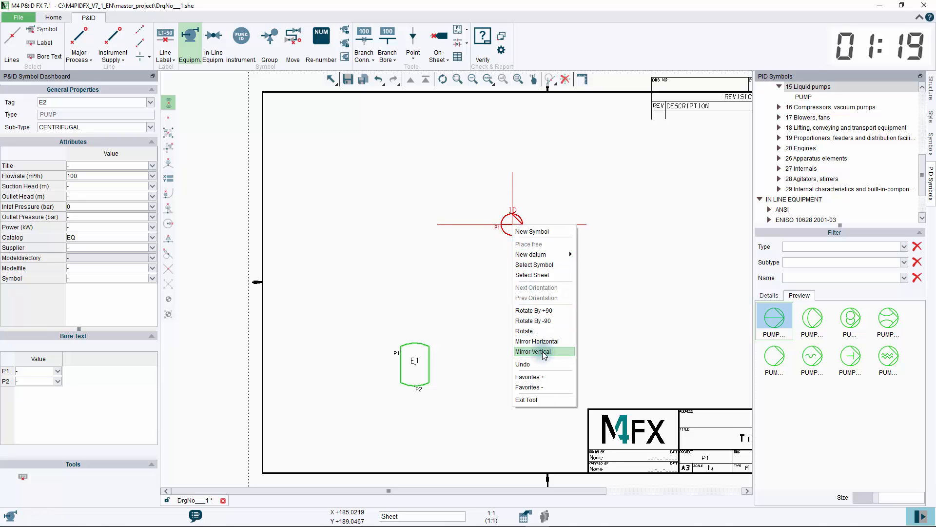
pyautogui.click(532, 351)
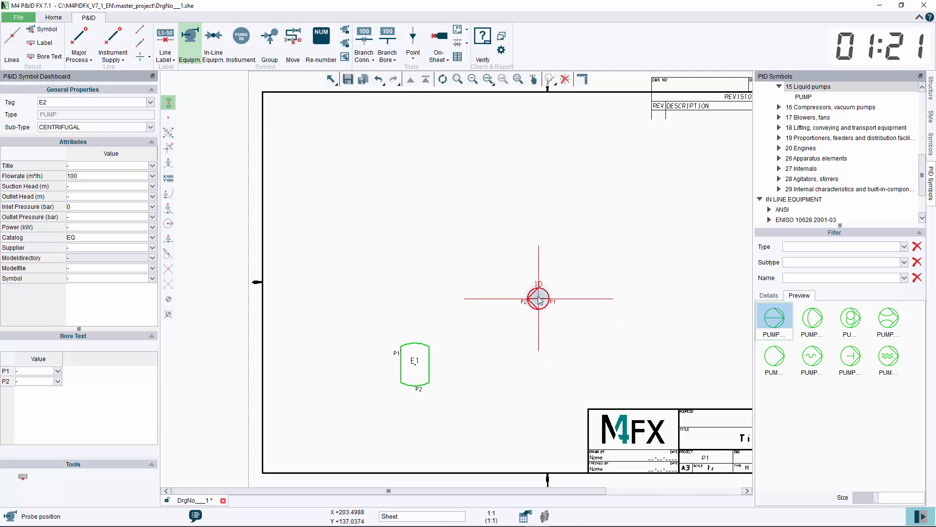
pyautogui.moveTo(539, 271)
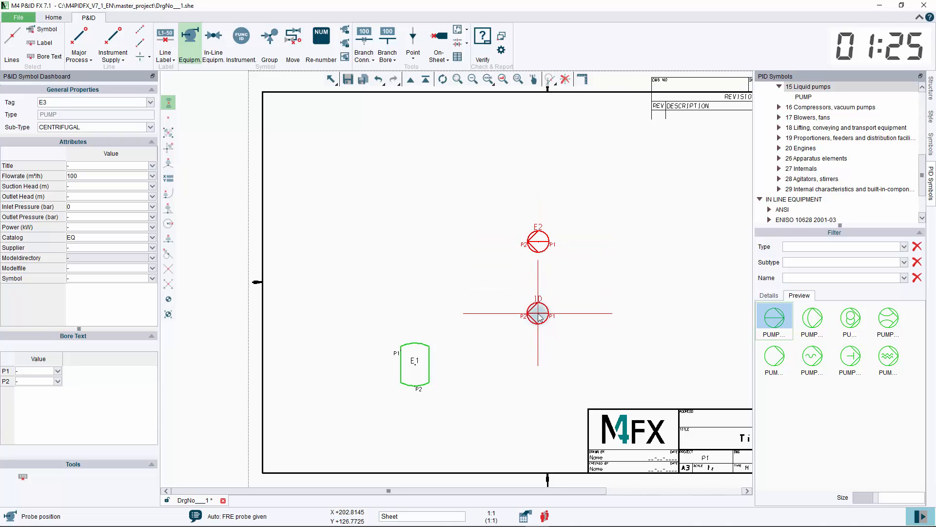
pyautogui.click(458, 161)
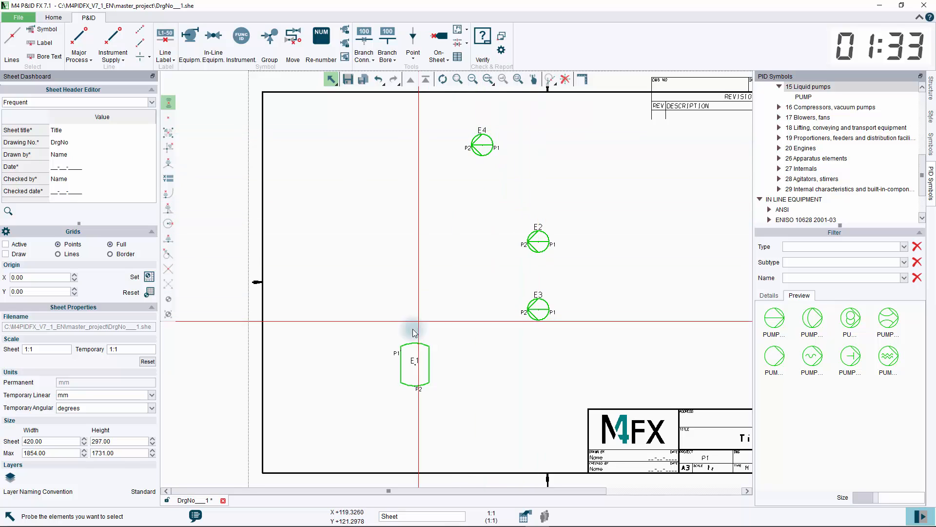
# Step: Change vessel E1's tag to 'Reactor'
pyautogui.click(415, 363)
pyautogui.write('Re')
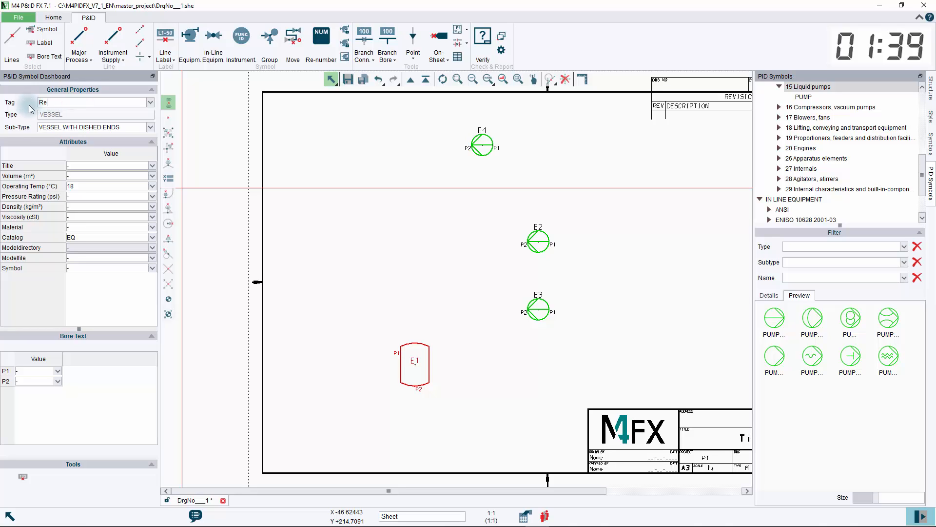
pyautogui.write('actor')
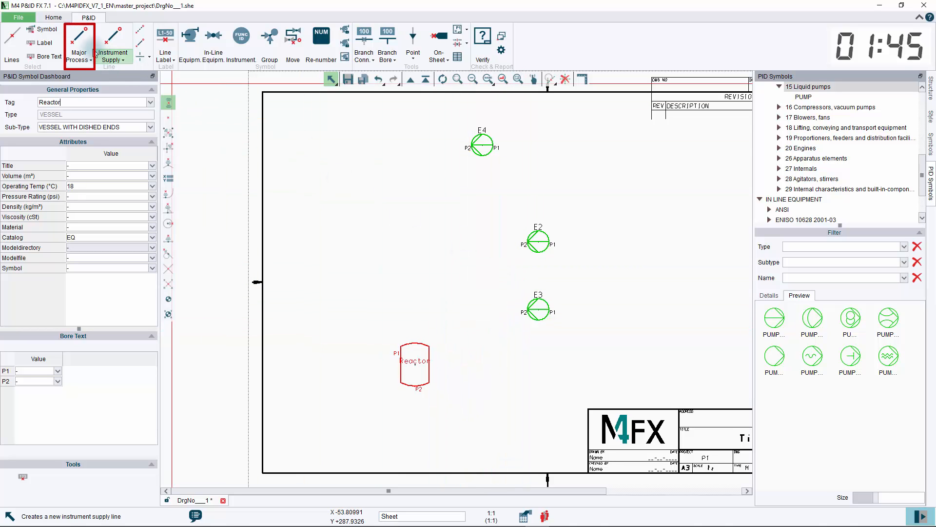
# Step: Draw a major process line from pump E4's P2 port toward the Reactor, then start E3's
pyautogui.click(79, 35)
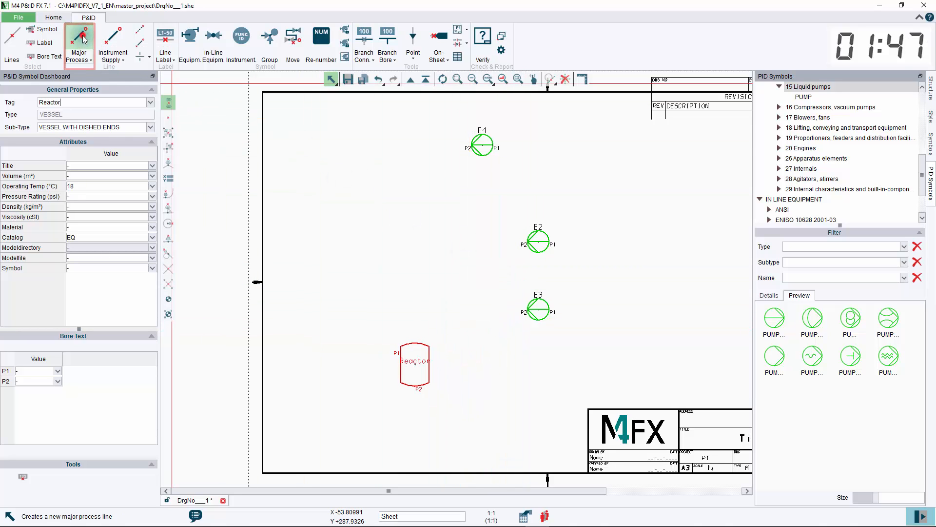
pyautogui.click(78, 44)
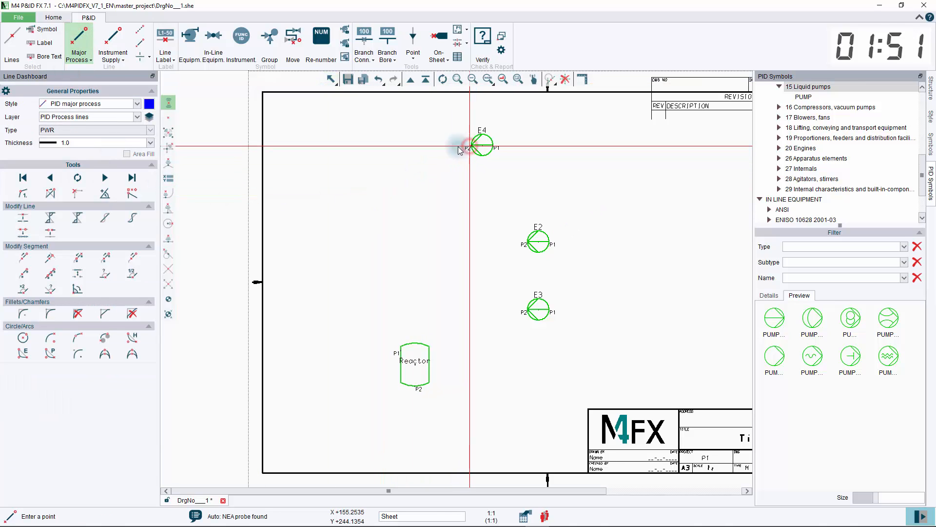
pyautogui.click(297, 144)
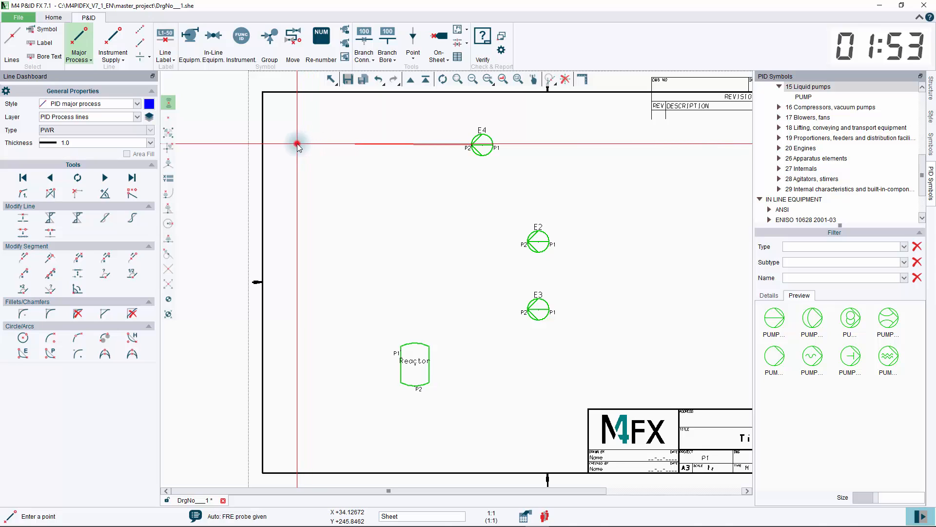
pyautogui.click(297, 350)
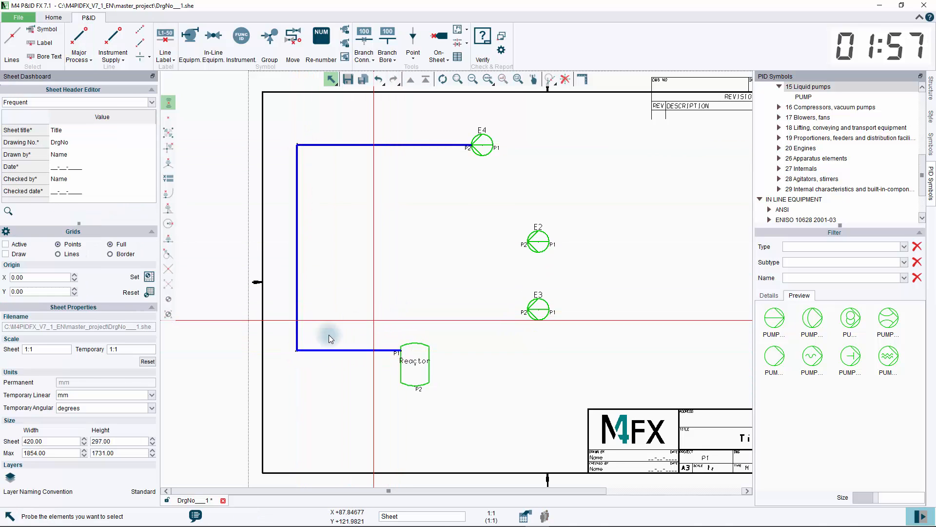
pyautogui.click(297, 333)
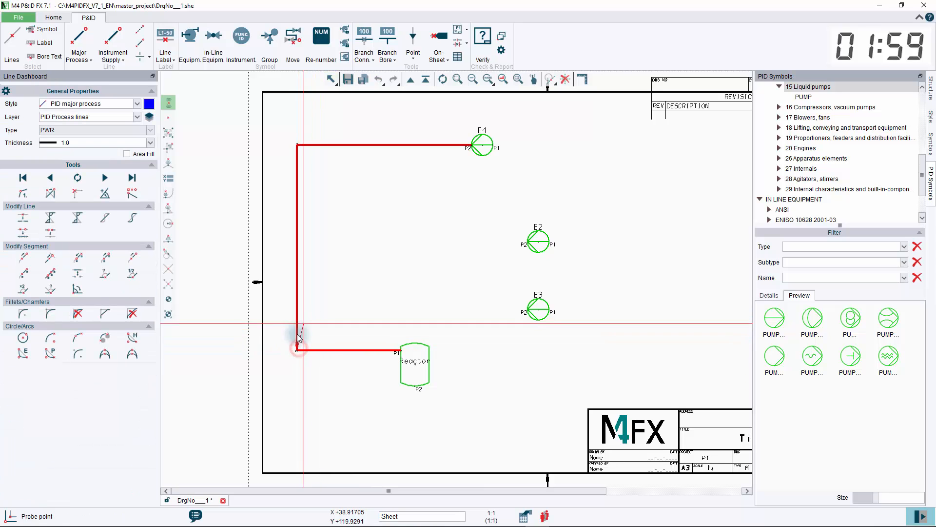
pyautogui.click(77, 178)
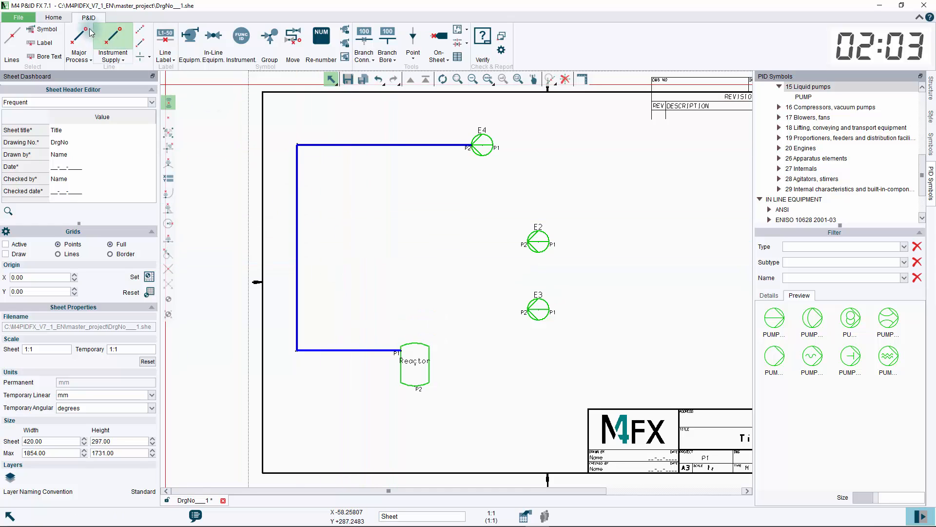
pyautogui.click(78, 35)
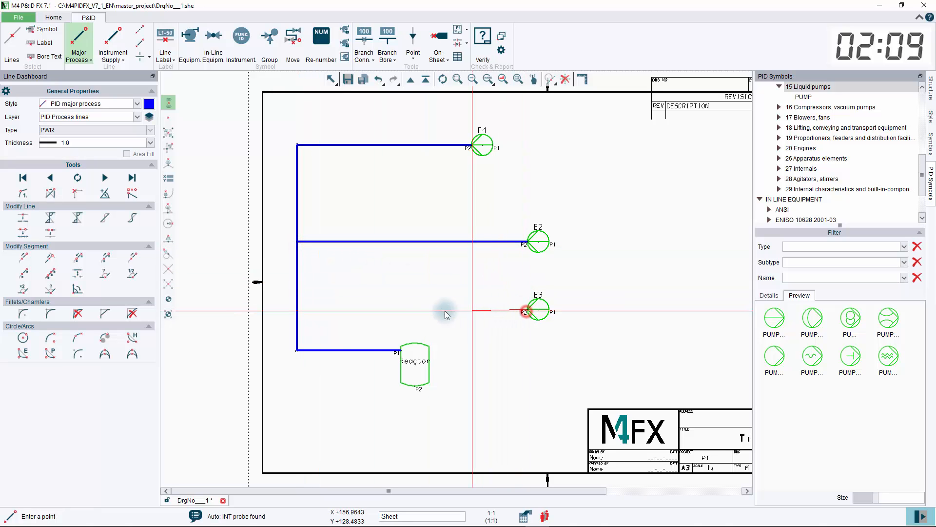
pyautogui.click(393, 269)
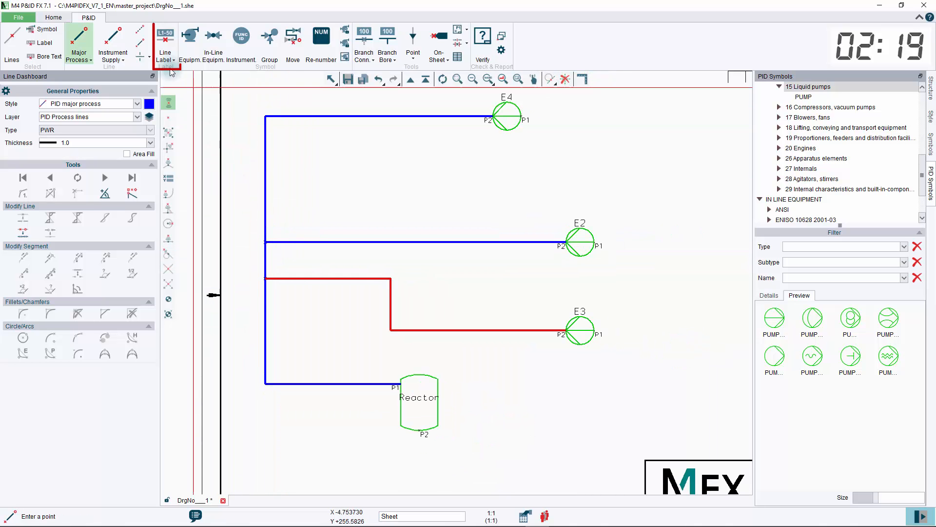
# Step: Set up line label L4 with bore 50 and DEMO_ANSI_I specification
pyautogui.click(165, 44)
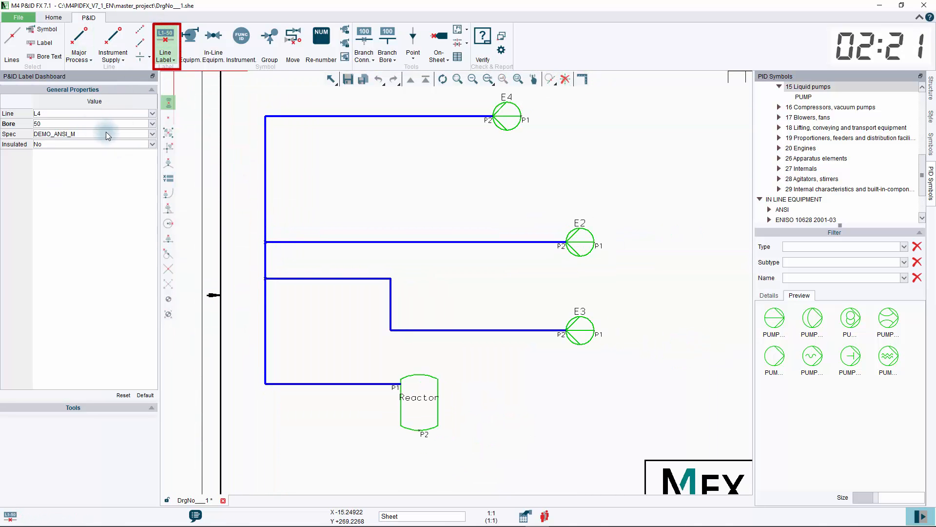
pyautogui.click(152, 134)
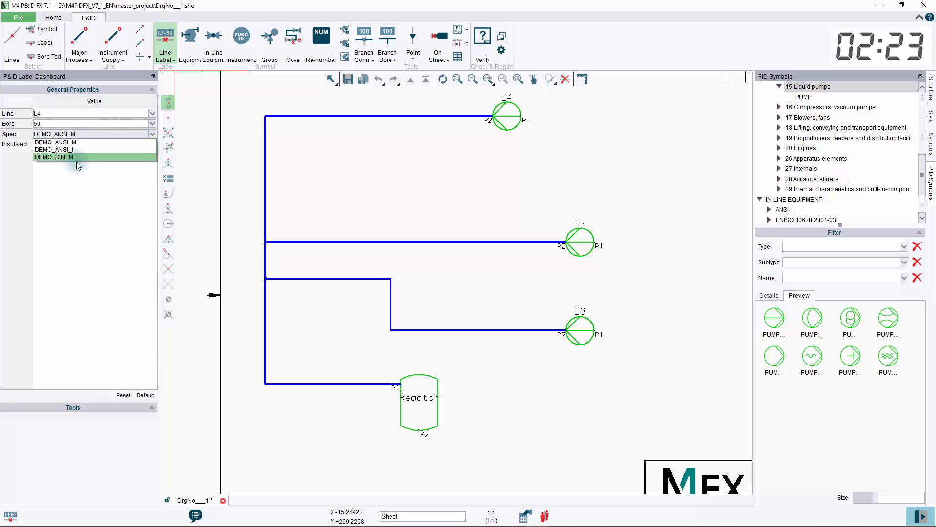
pyautogui.click(54, 157)
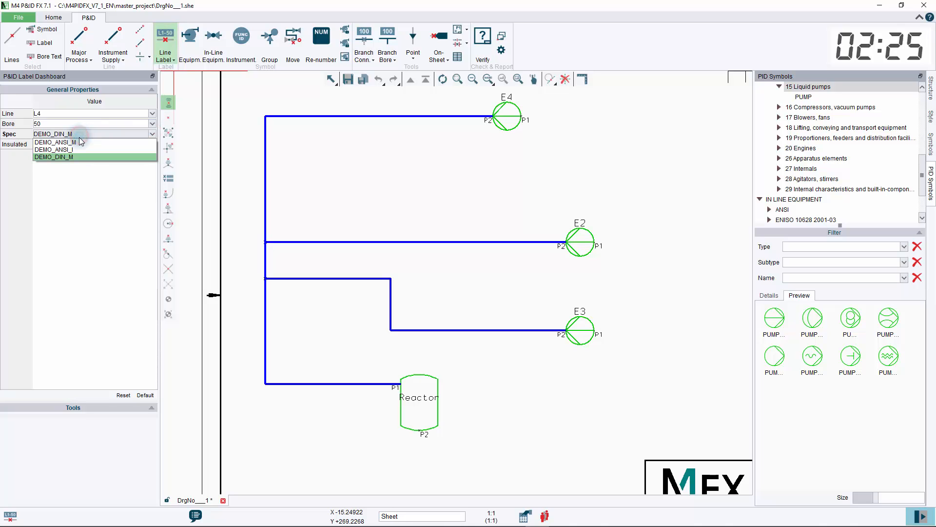
pyautogui.click(53, 149)
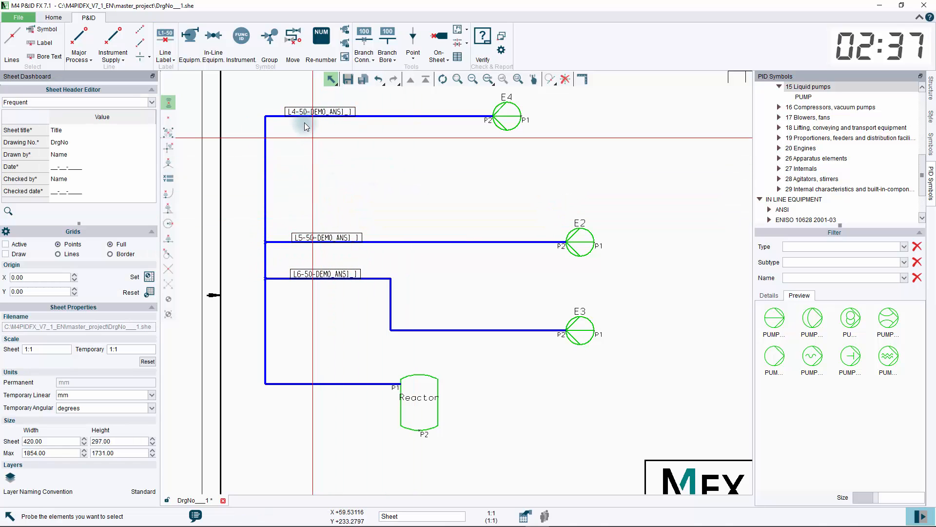
# Step: Add flow-direction arrows on the L4 and L5 branches toward the Reactor
pyautogui.click(413, 42)
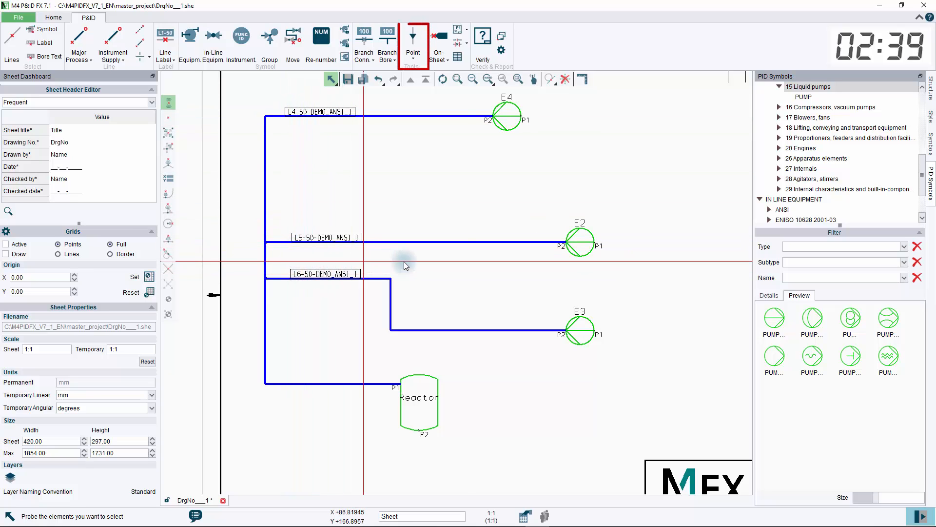
pyautogui.click(413, 37)
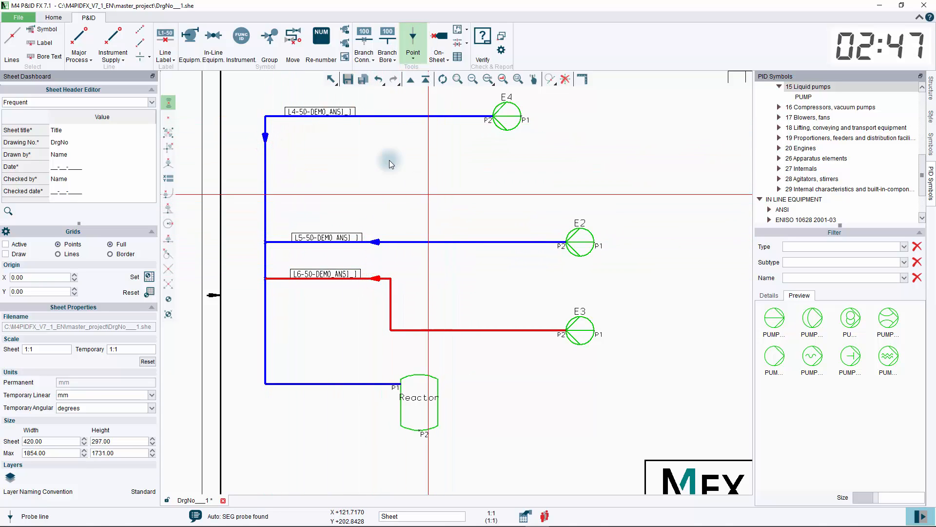
pyautogui.click(213, 39)
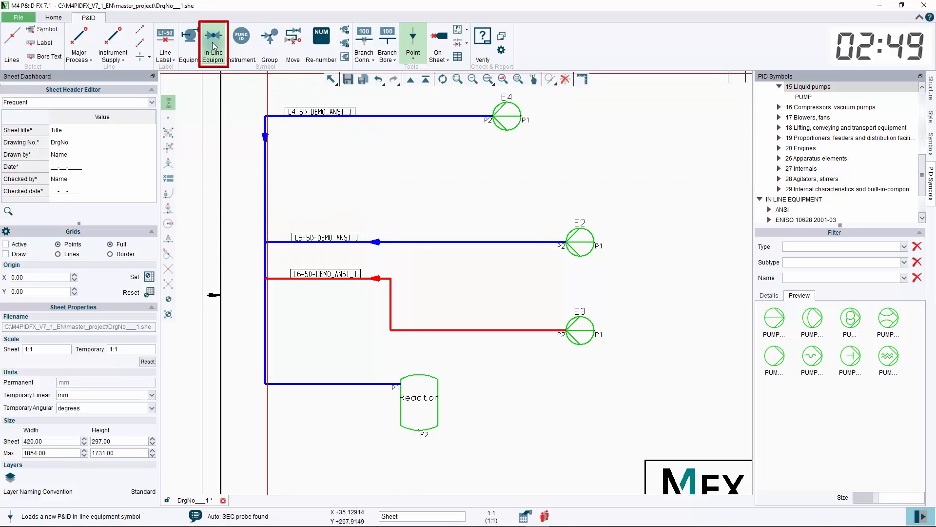
pyautogui.click(213, 44)
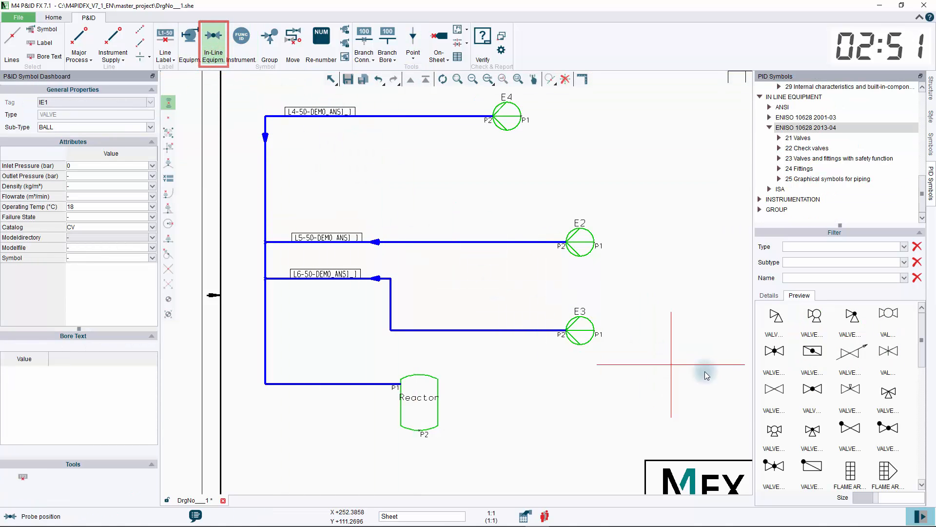
pyautogui.click(806, 127)
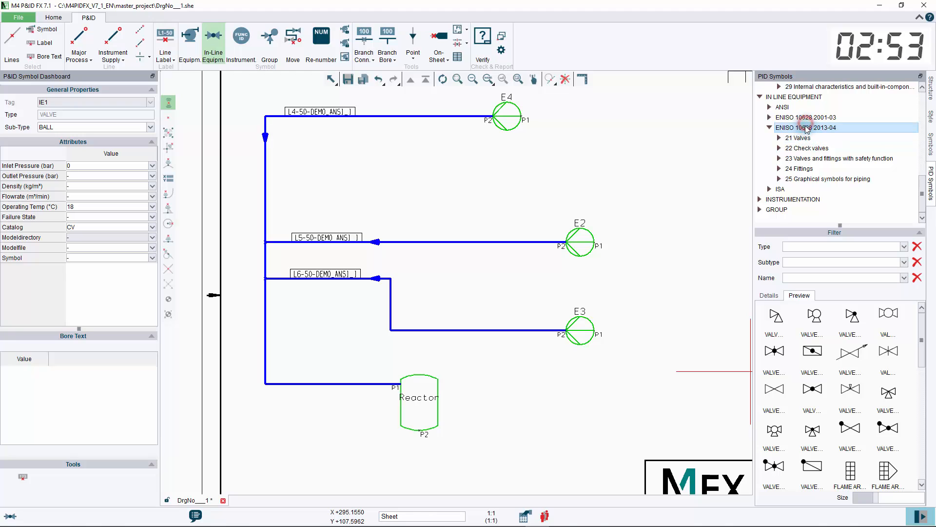
pyautogui.click(888, 315)
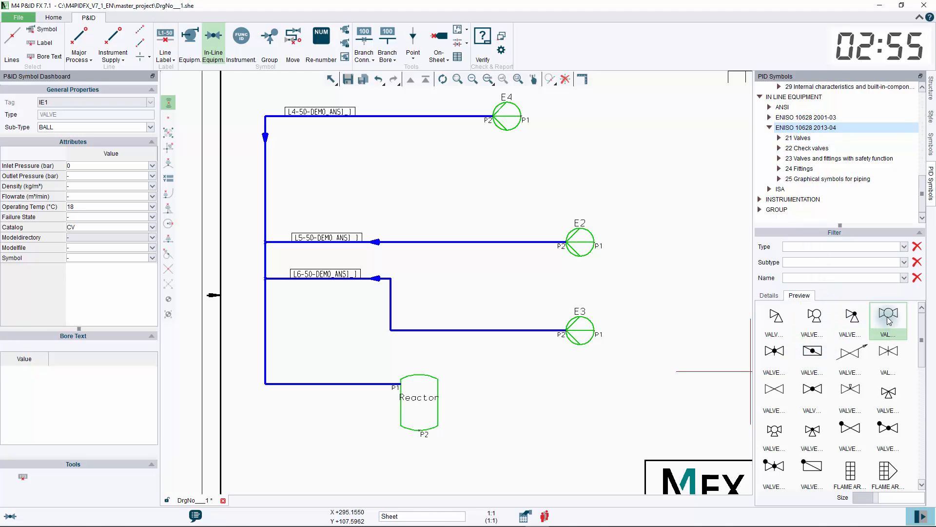
pyautogui.click(421, 113)
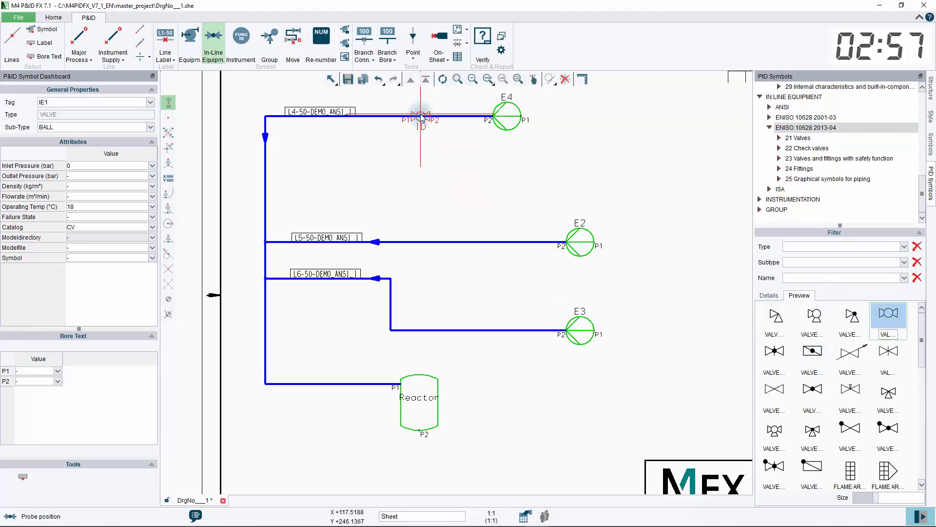
# Step: Place valve IE1 and move it onto the vertical header line
pyautogui.click(488, 242)
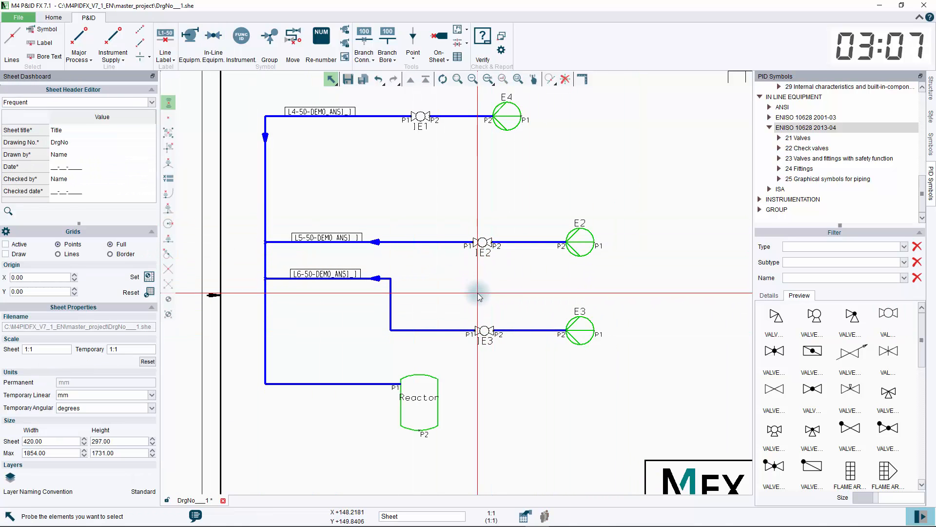
pyautogui.click(421, 119)
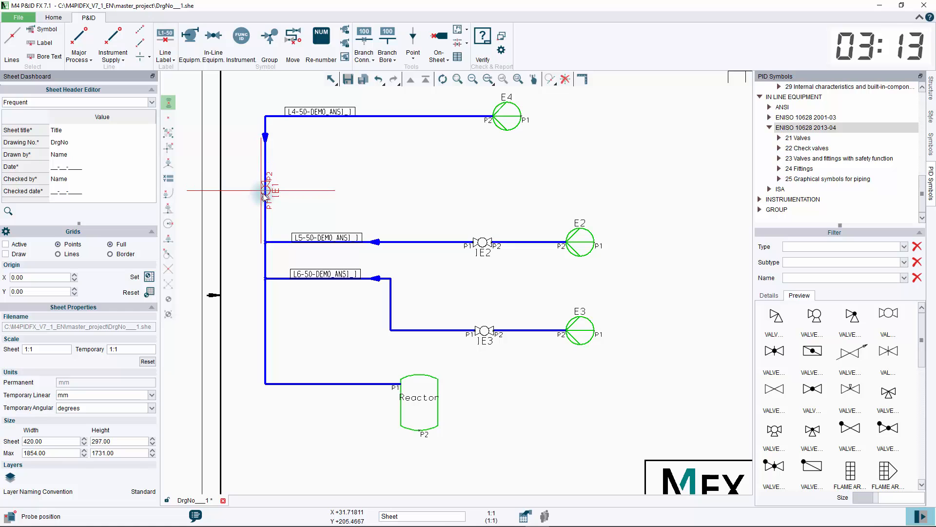
pyautogui.click(264, 194)
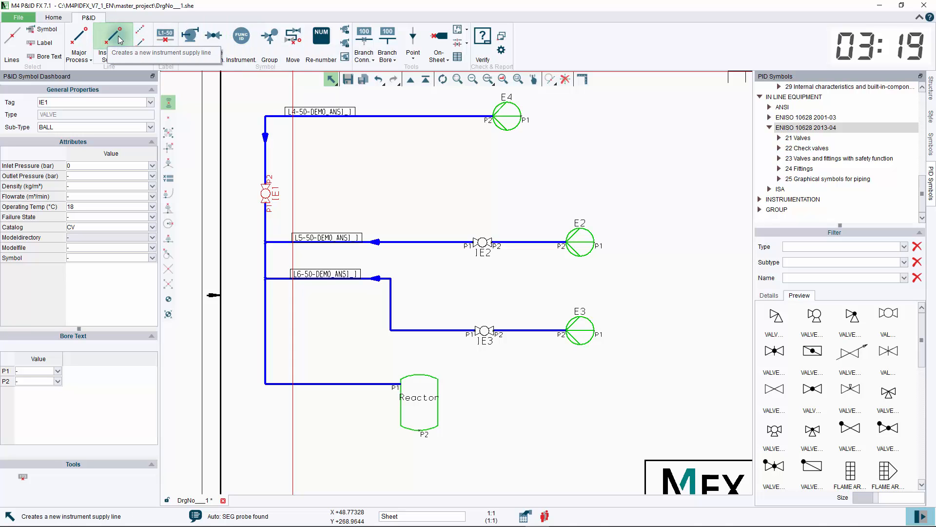
# Step: Start an instrument supply line on L5 between valve 1E2 and pump E2
pyautogui.click(112, 38)
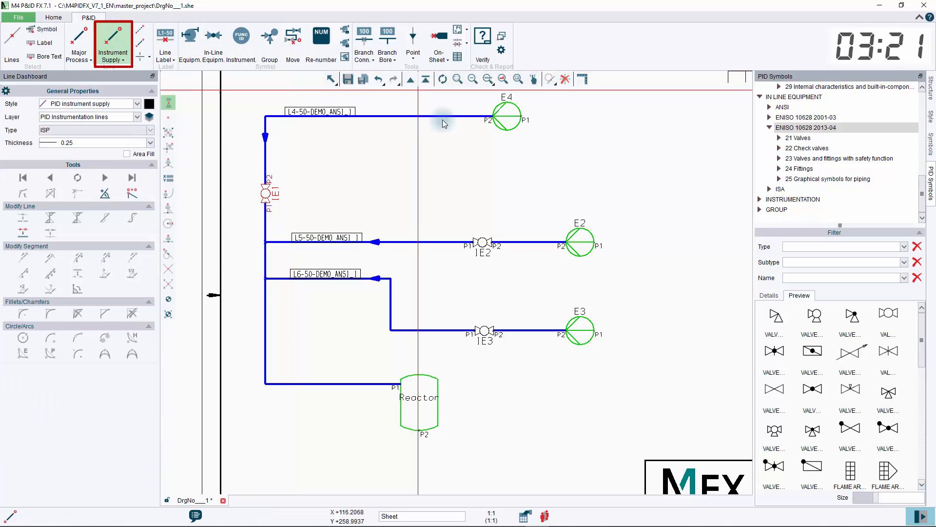
pyautogui.moveTo(531, 200)
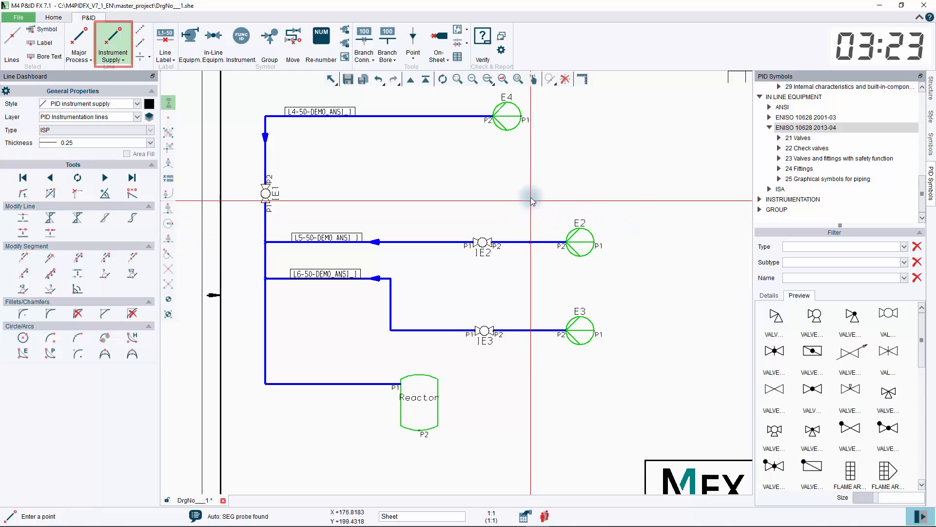
pyautogui.moveTo(530, 189)
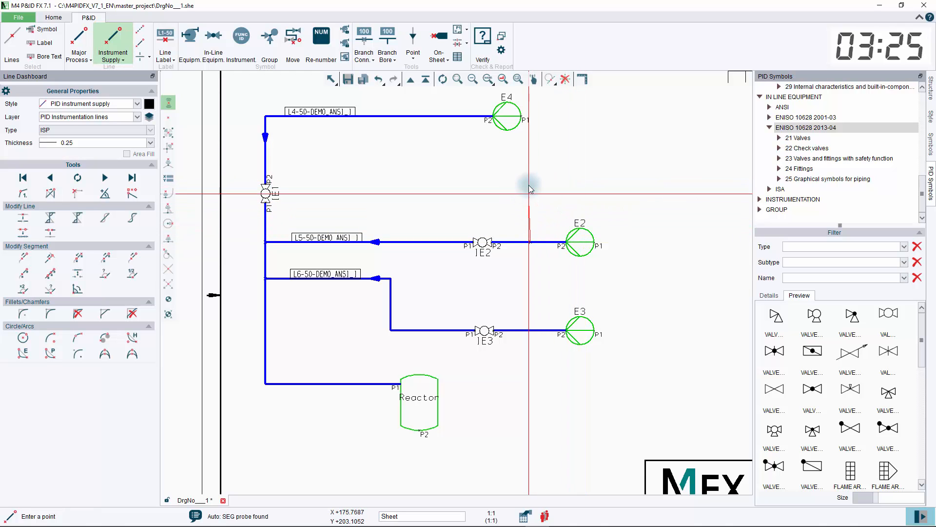
pyautogui.click(530, 180)
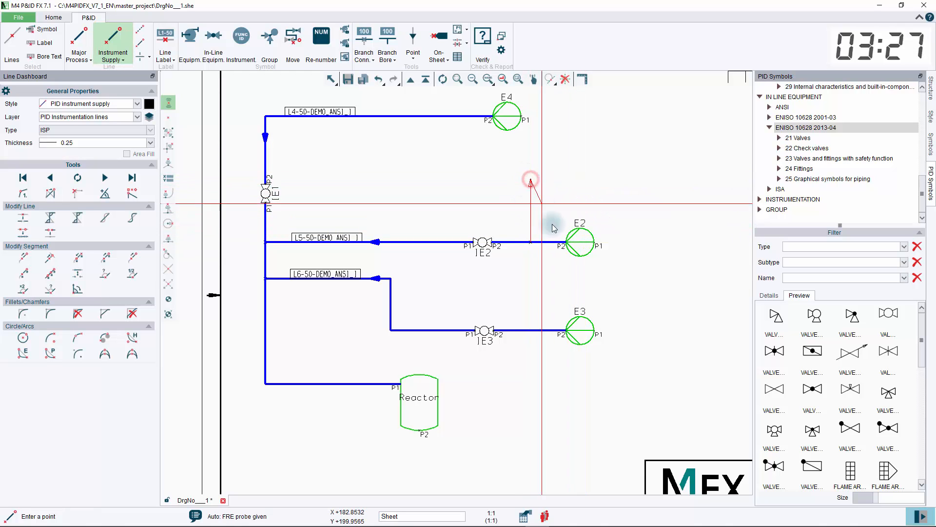
# Step: End the instrument line and add a discrete instrument bubble with function PG
pyautogui.click(240, 35)
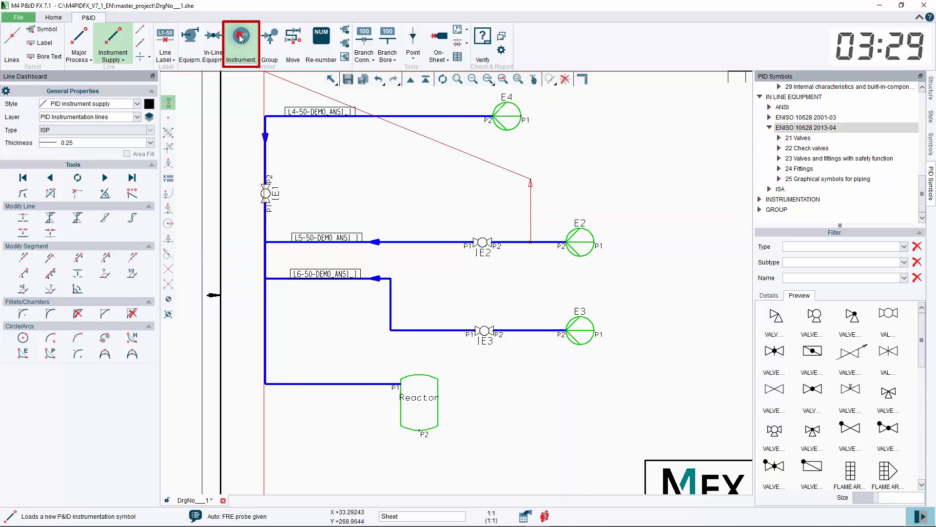
pyautogui.click(241, 45)
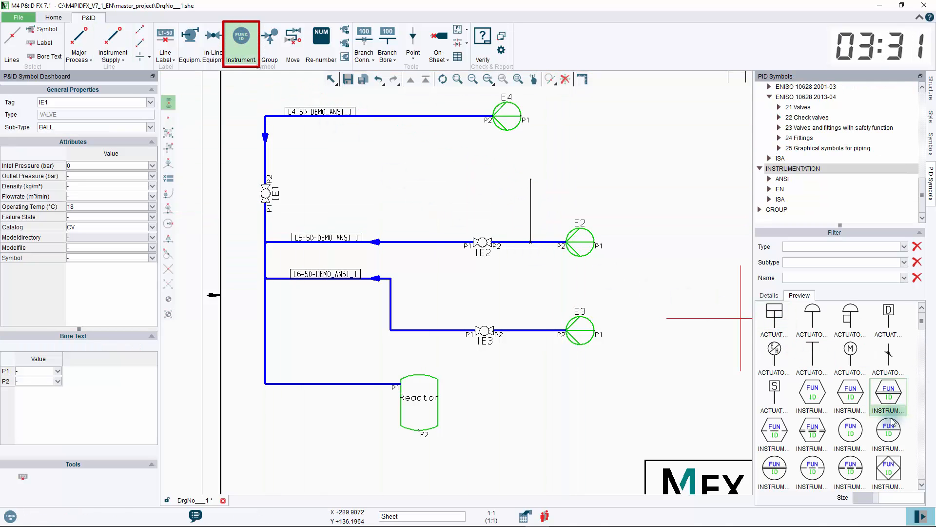
pyautogui.moveTo(850, 428)
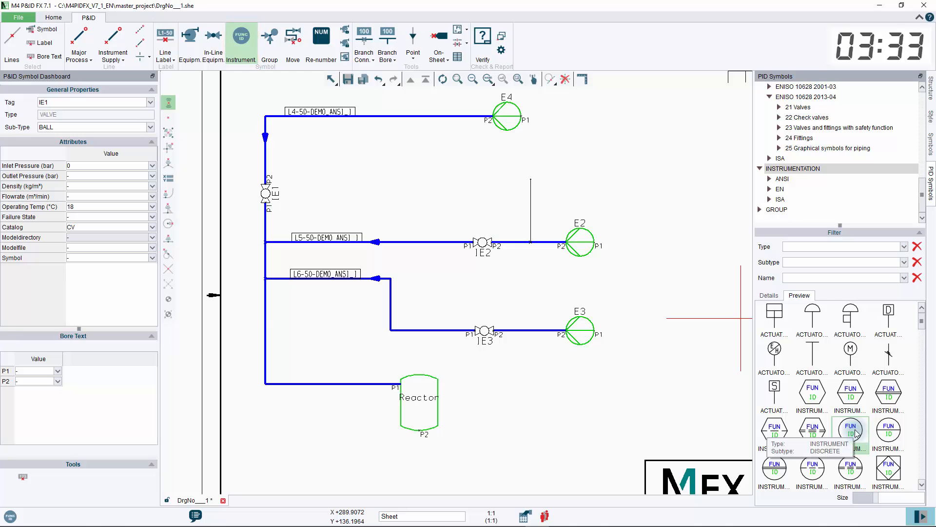
pyautogui.click(850, 430)
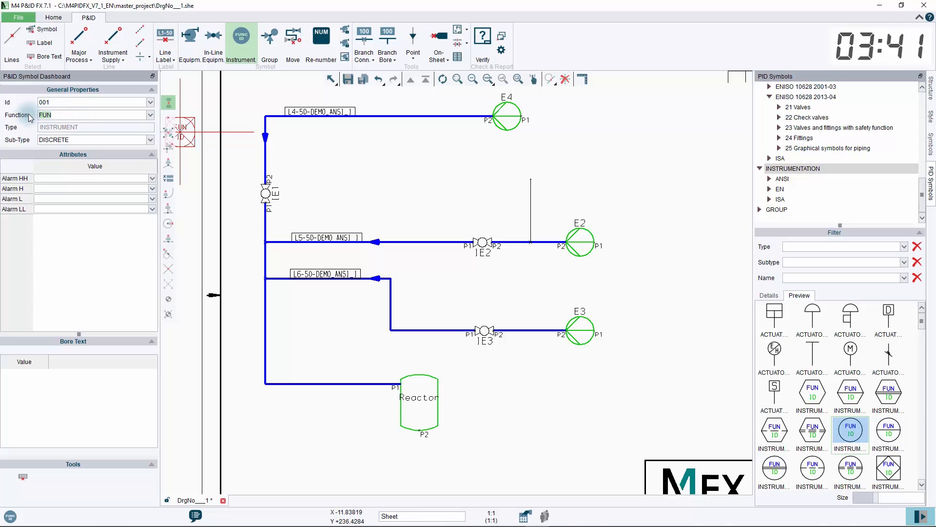
pyautogui.write('PG')
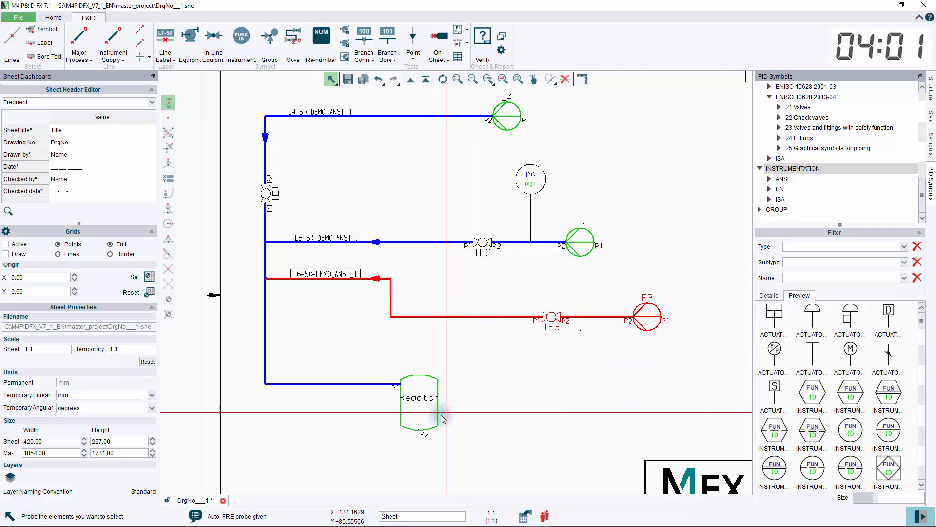
# Step: Place the PG 001 instrument bubble at the top end of the instrument line
pyautogui.click(420, 406)
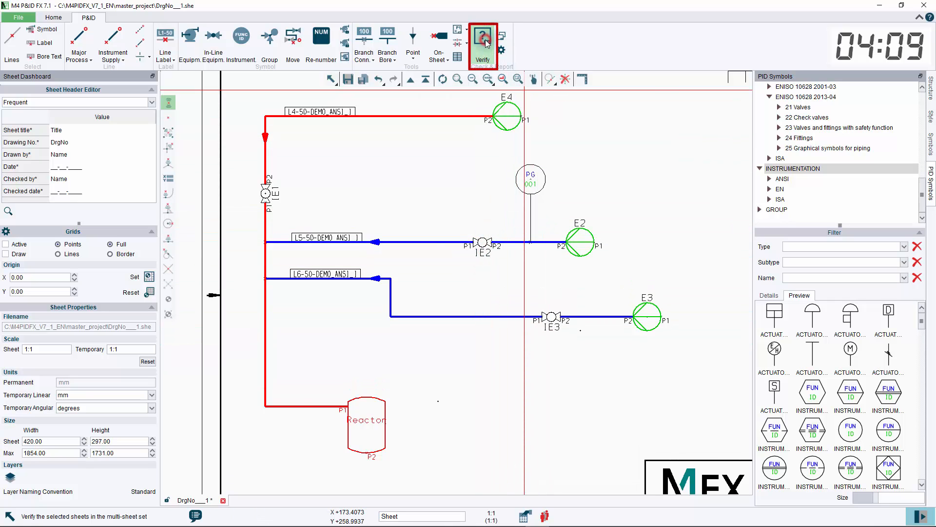
# Step: Mark the Reactor's P2 connection point as handled and re-verify, leaving two warnings on pump E2
pyautogui.click(482, 43)
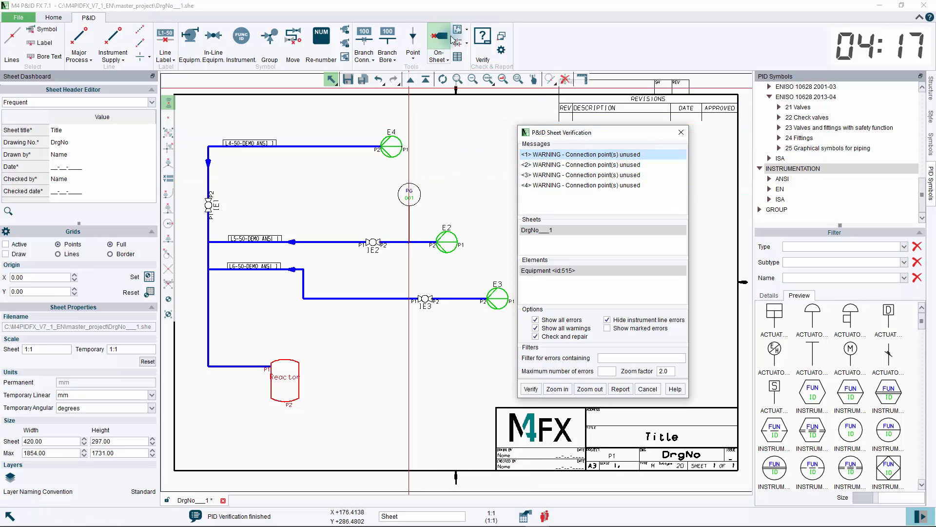
pyautogui.click(465, 29)
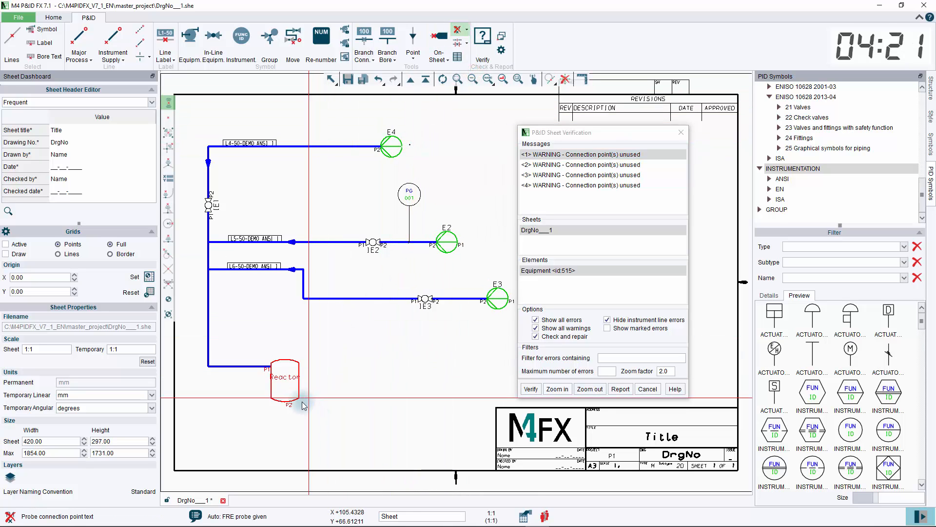
pyautogui.click(530, 389)
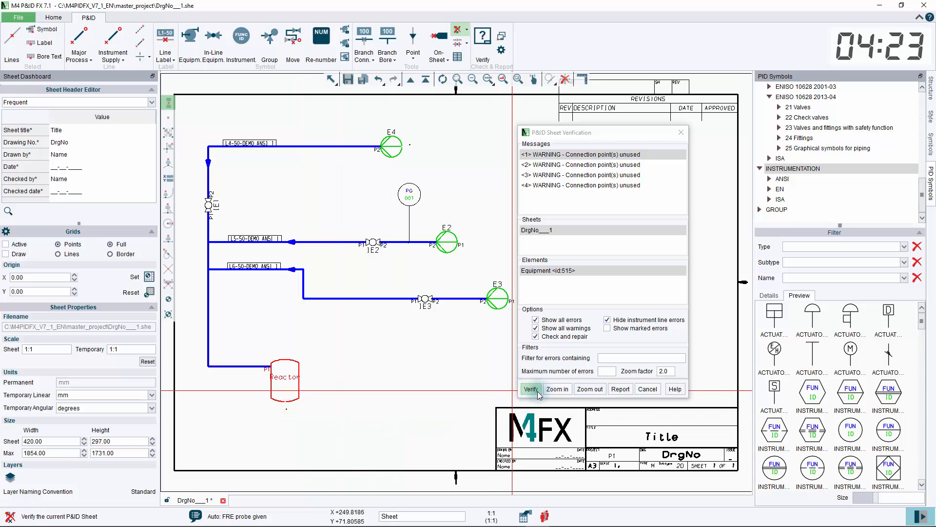
pyautogui.click(529, 388)
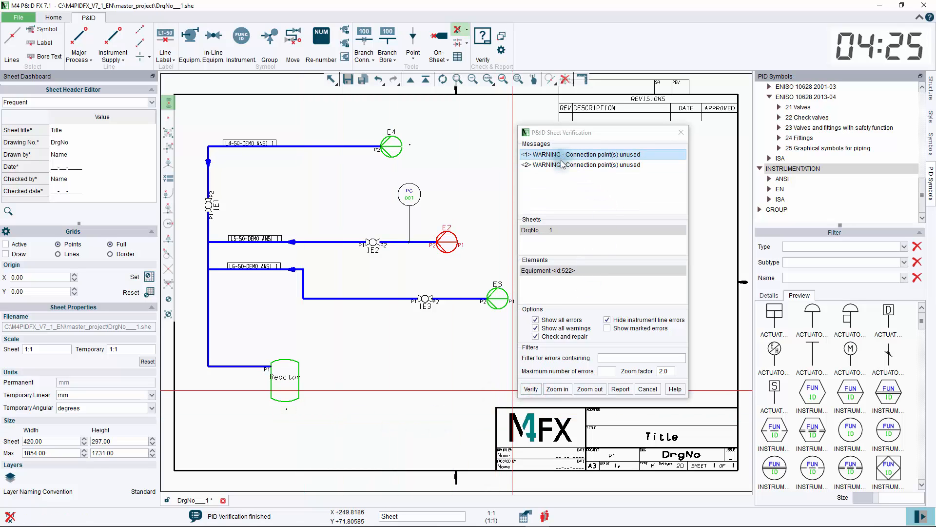
pyautogui.moveTo(473, 247)
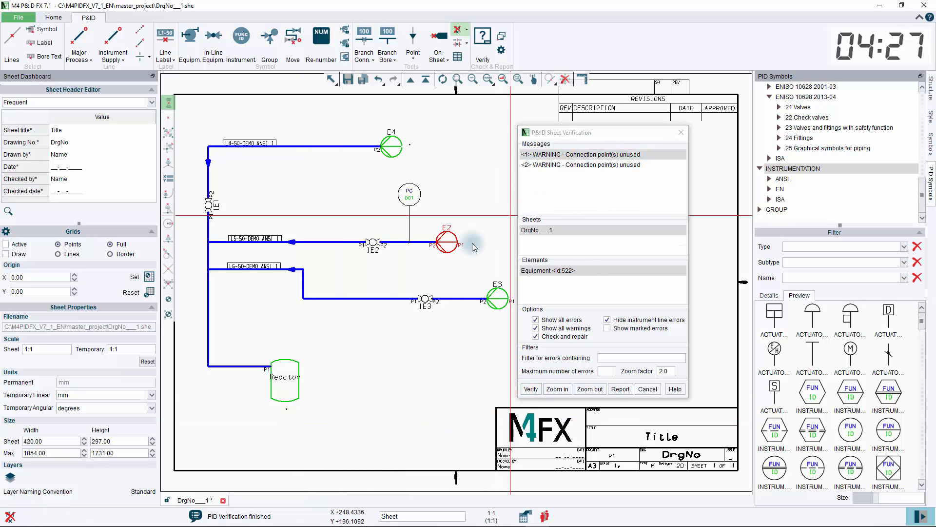
pyautogui.moveTo(423, 292)
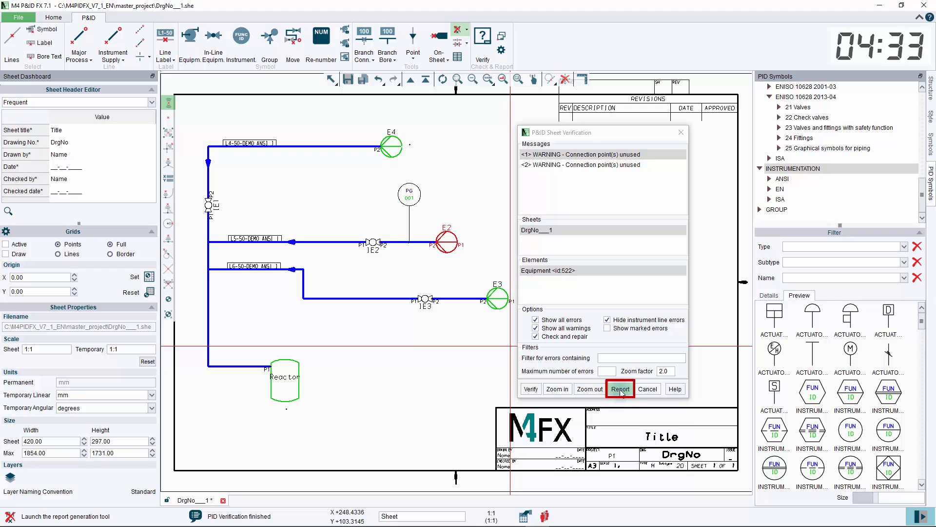
# Step: Create the Equipment List report to a dialog box, listing pumps E2, E3, E4 and Reactor
pyautogui.click(619, 389)
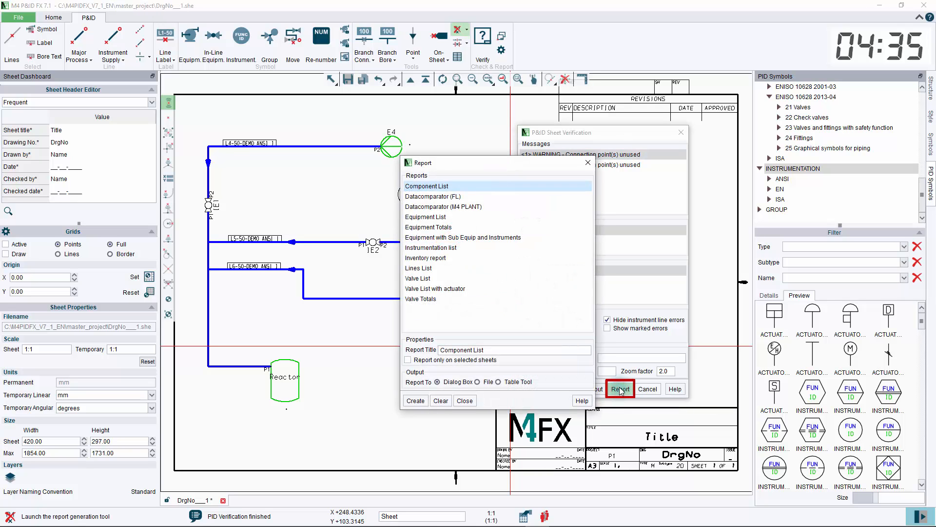
pyautogui.click(620, 388)
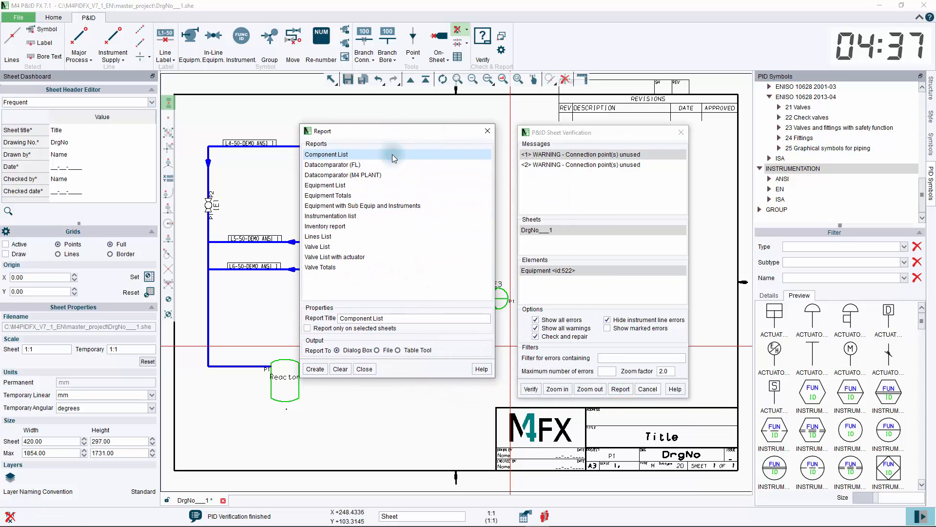
pyautogui.moveTo(315, 368)
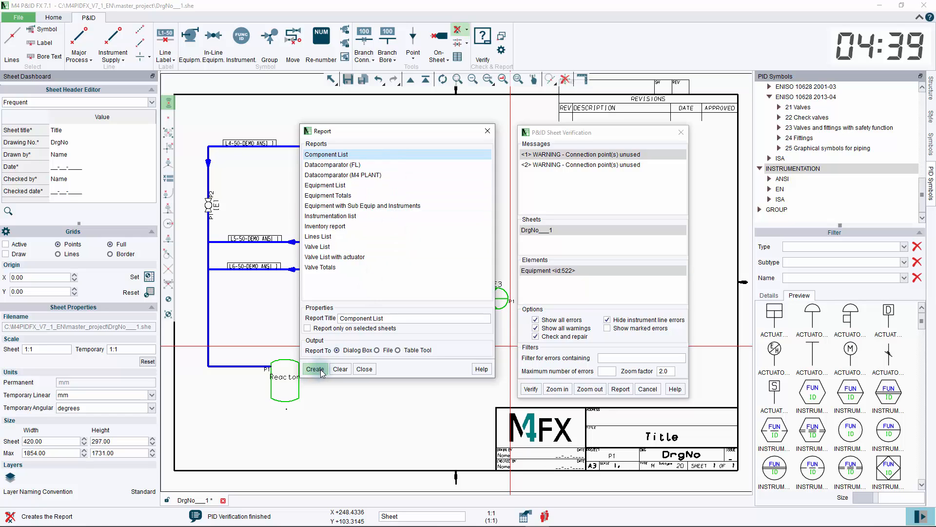
pyautogui.click(324, 186)
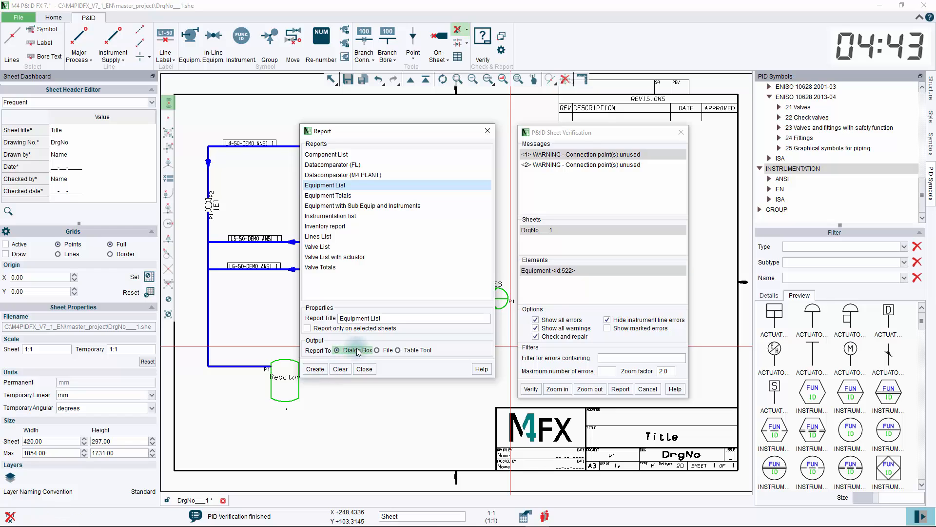
pyautogui.click(382, 326)
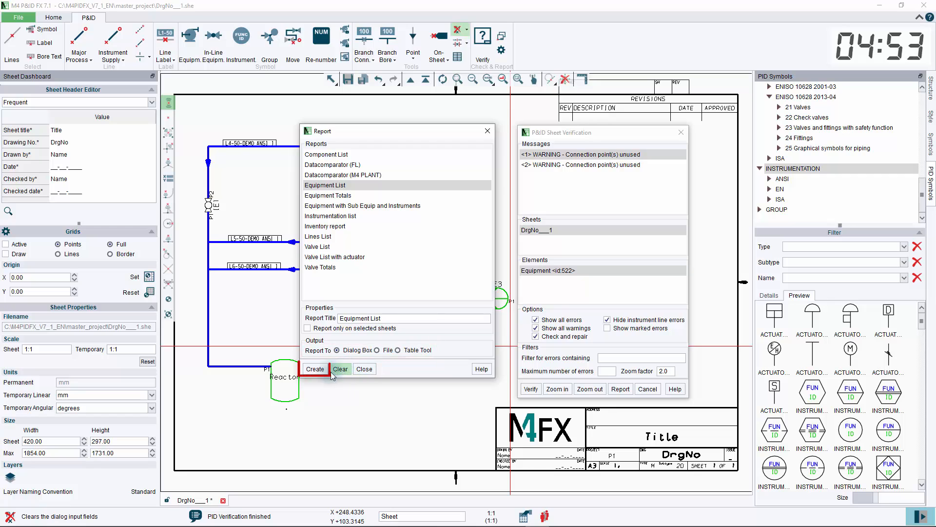
pyautogui.click(314, 369)
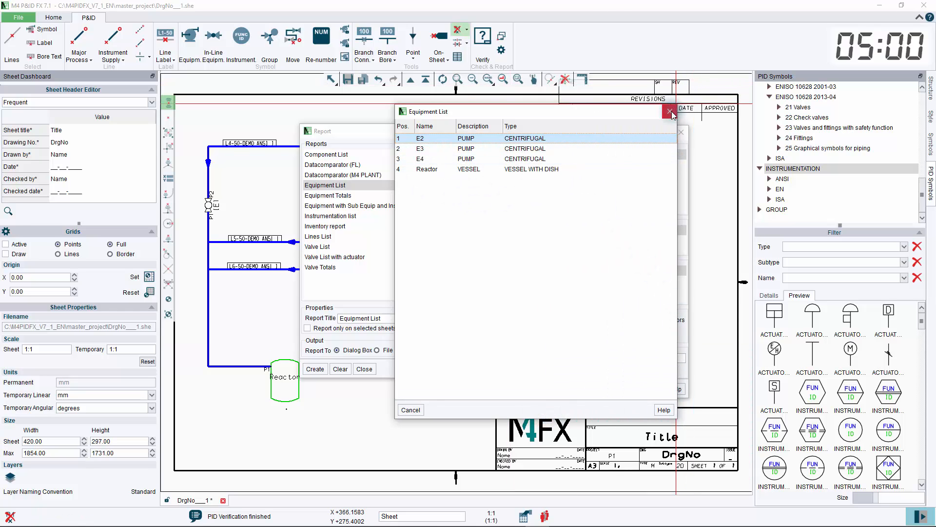
# Step: Close the Equipment List results window to return to the P&ID sheet
pyautogui.click(670, 112)
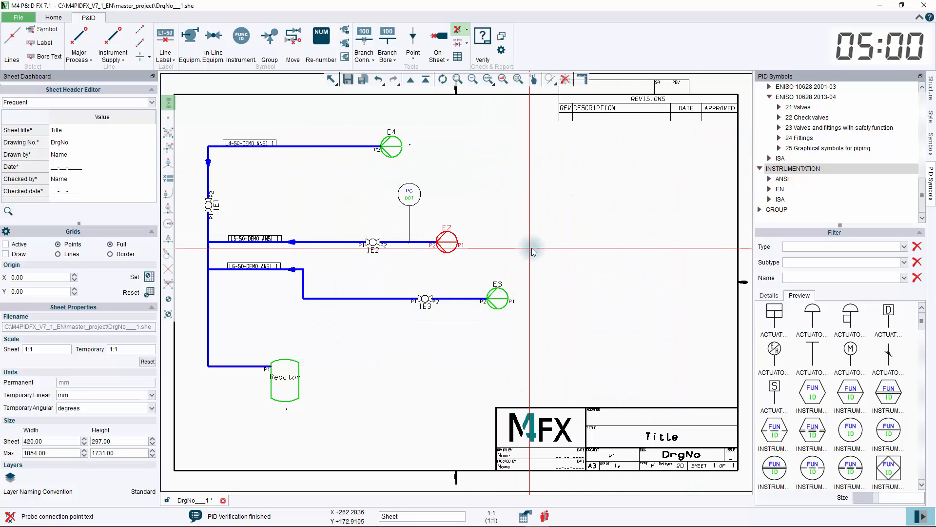
pyautogui.moveTo(190, 197)
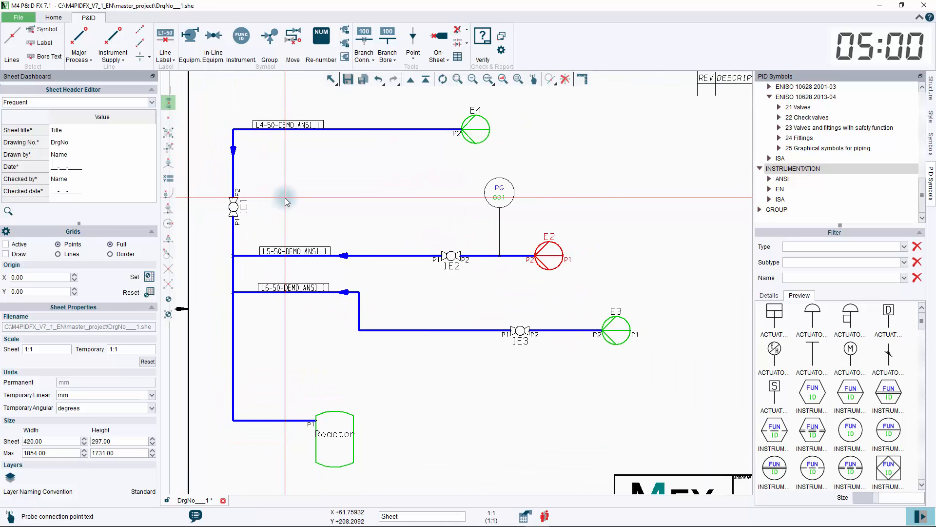
pyautogui.moveTo(359, 262)
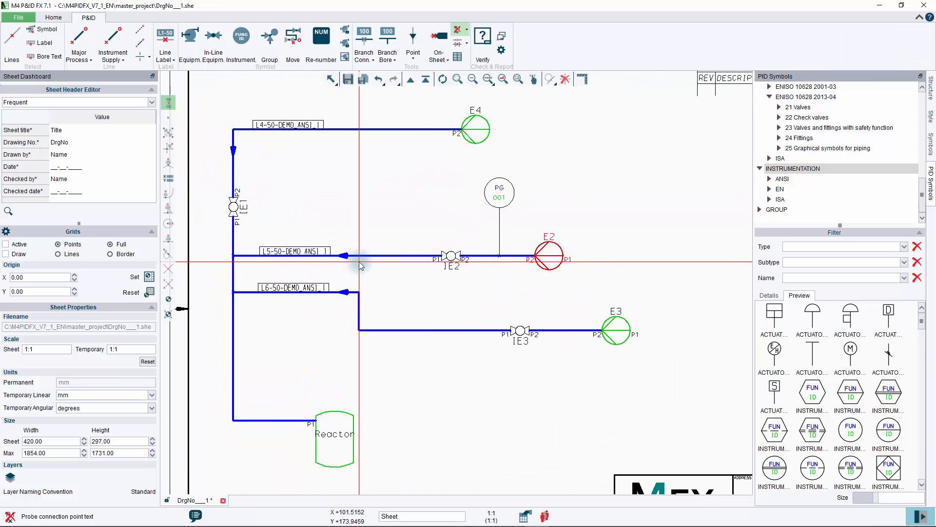
pyautogui.moveTo(447, 266)
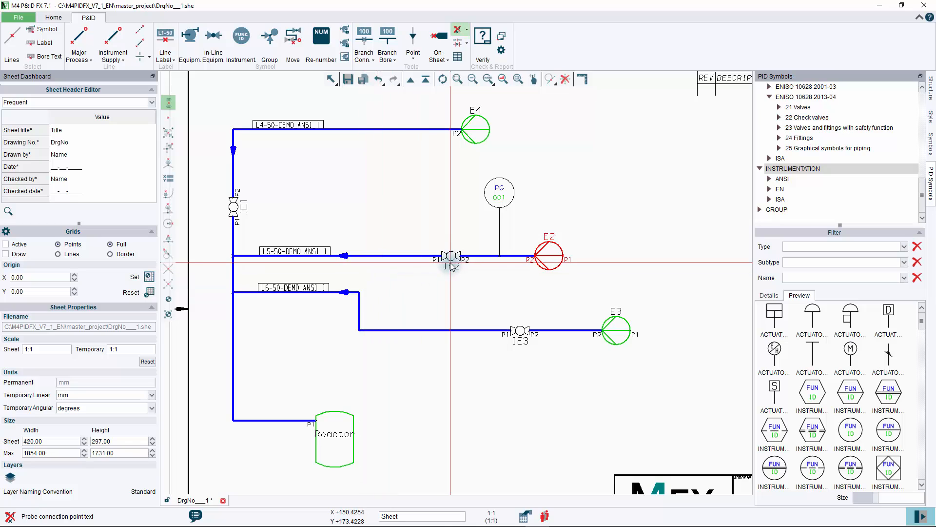